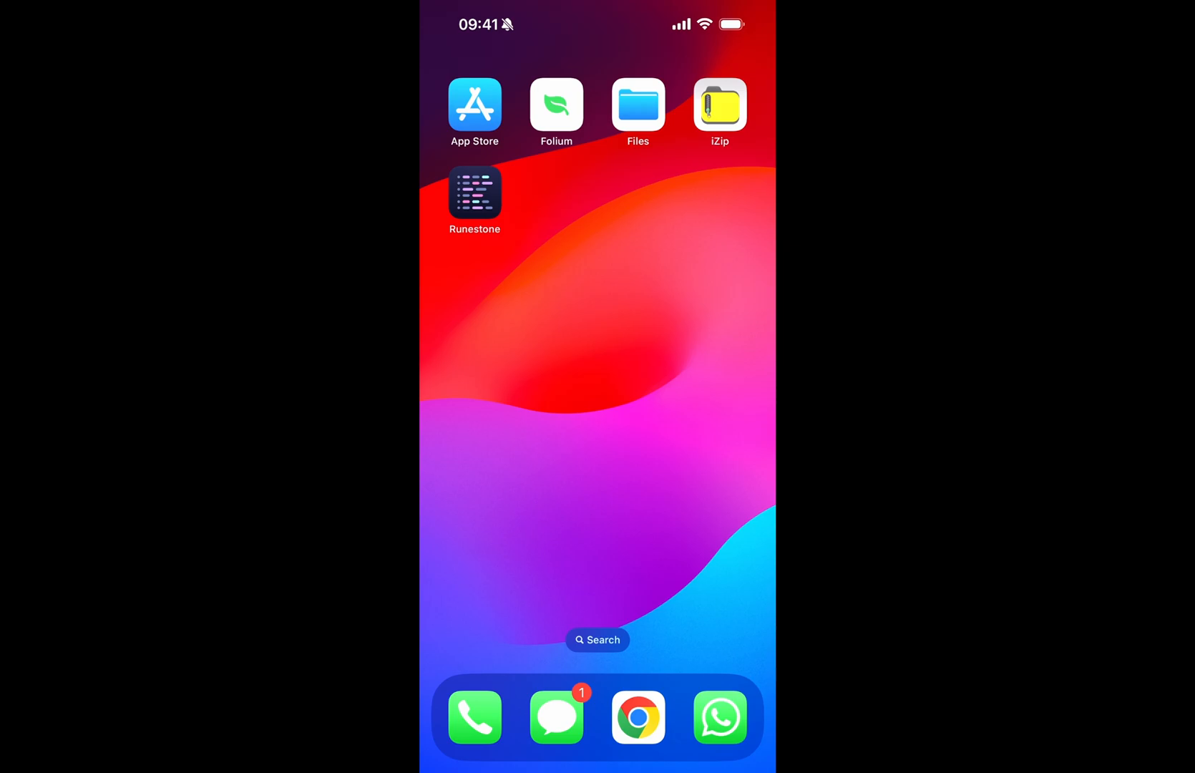
- Launch the App Store from the iOS Home Screen
left_click(474, 105)
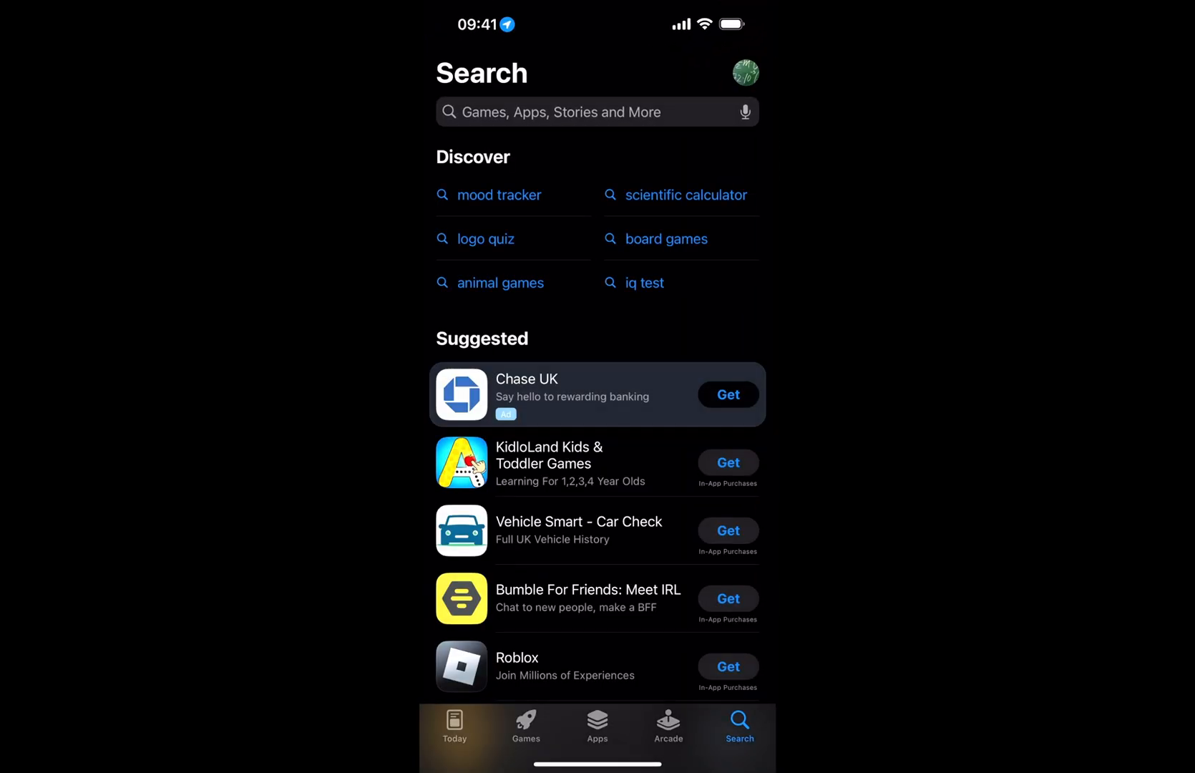
- Search the App Store for 'runestone' and find the installed Runestone Text Editor
left_click(597, 112)
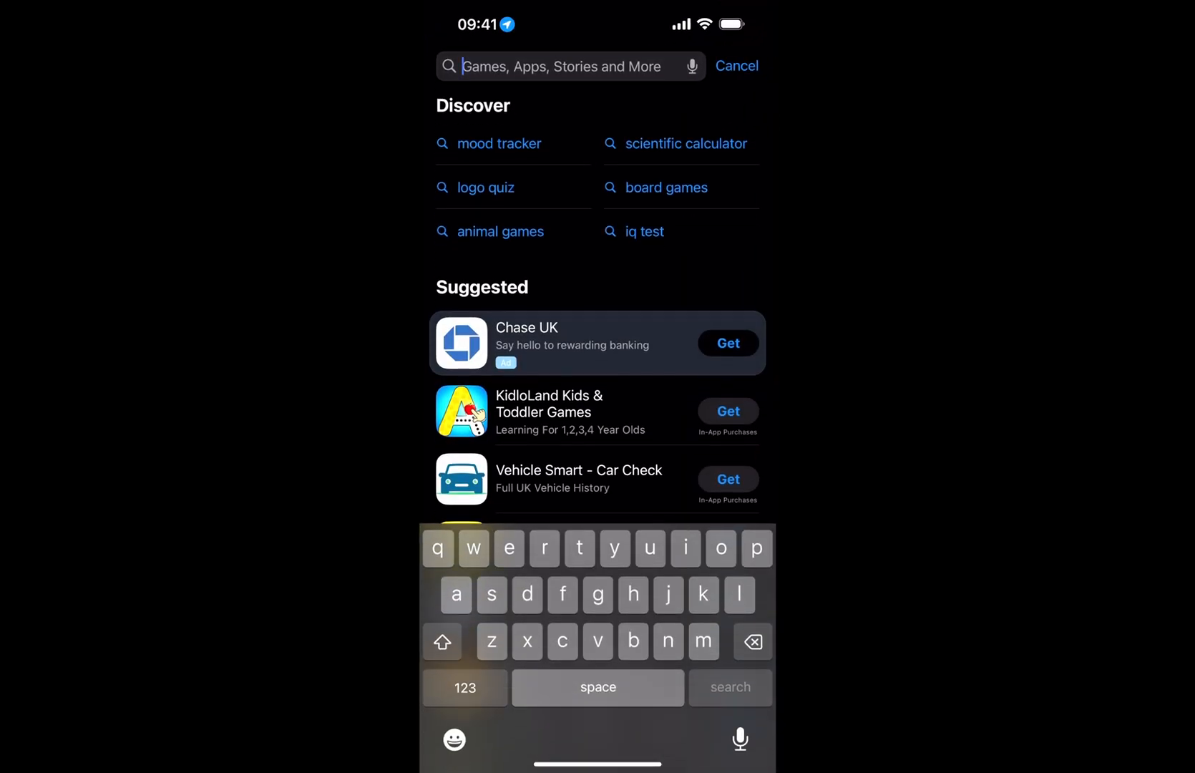
type("runestine")
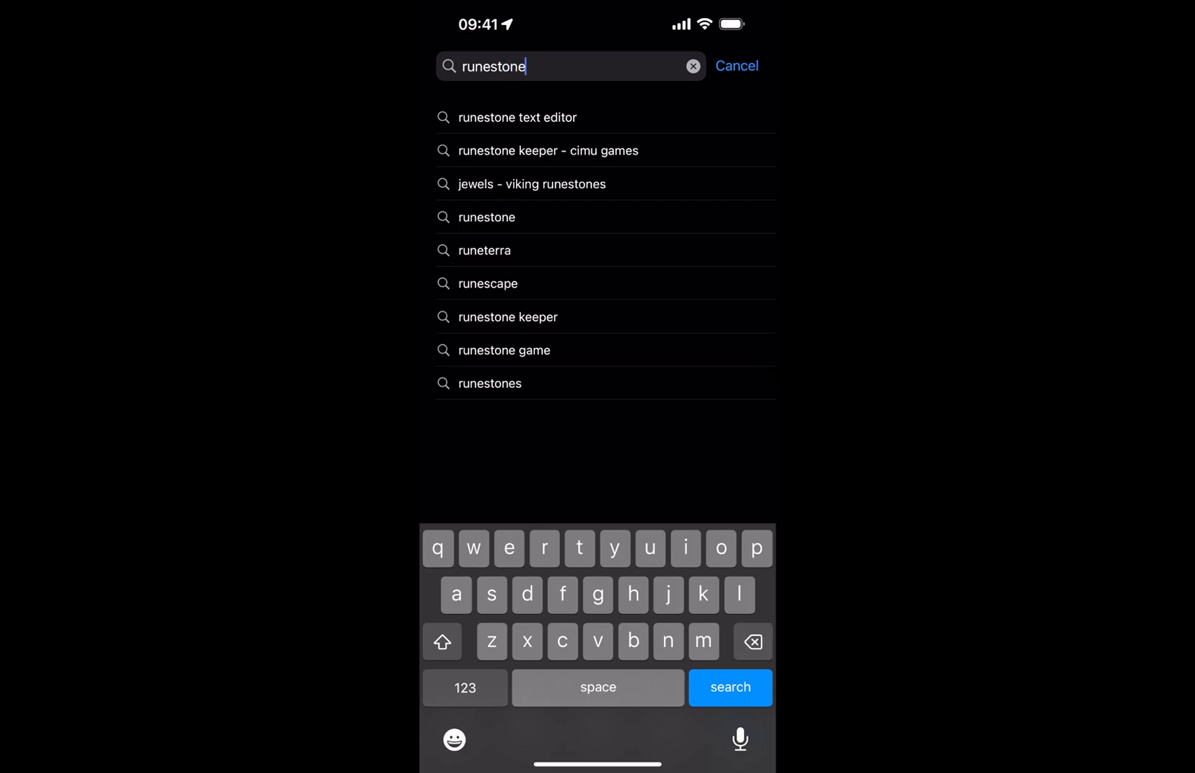
left_click(729, 687)
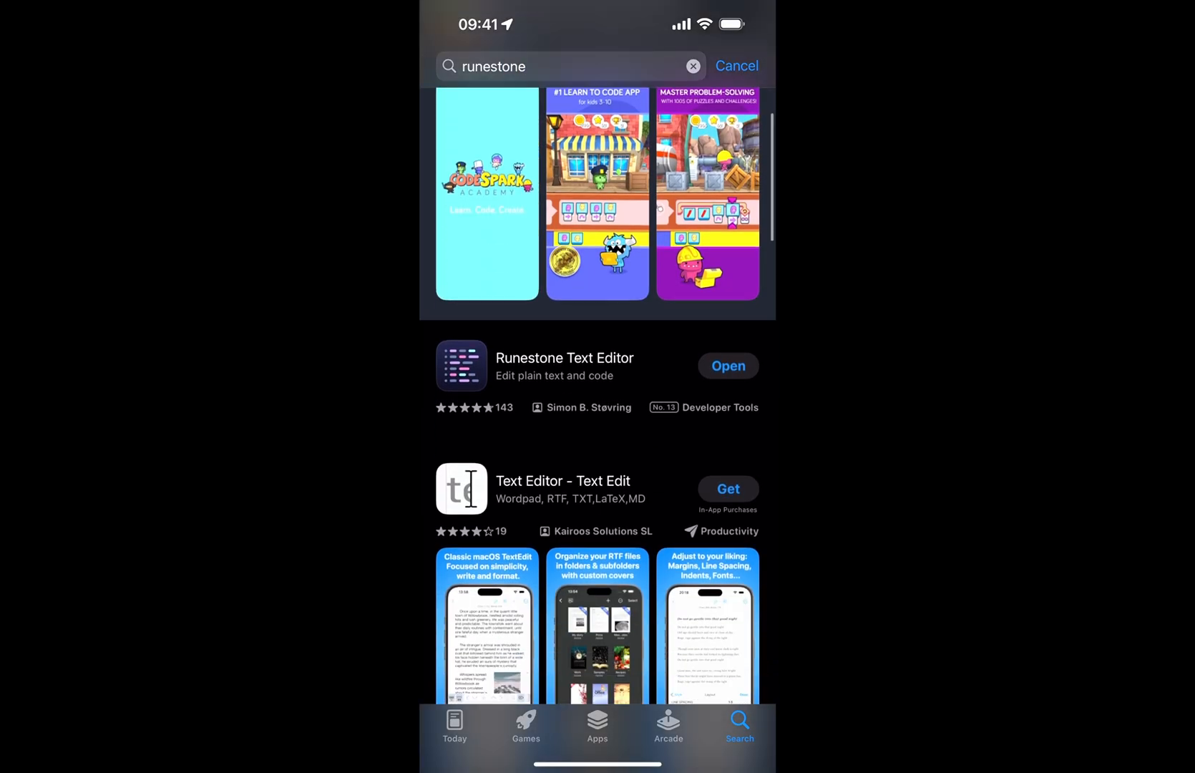
left_click(564, 358)
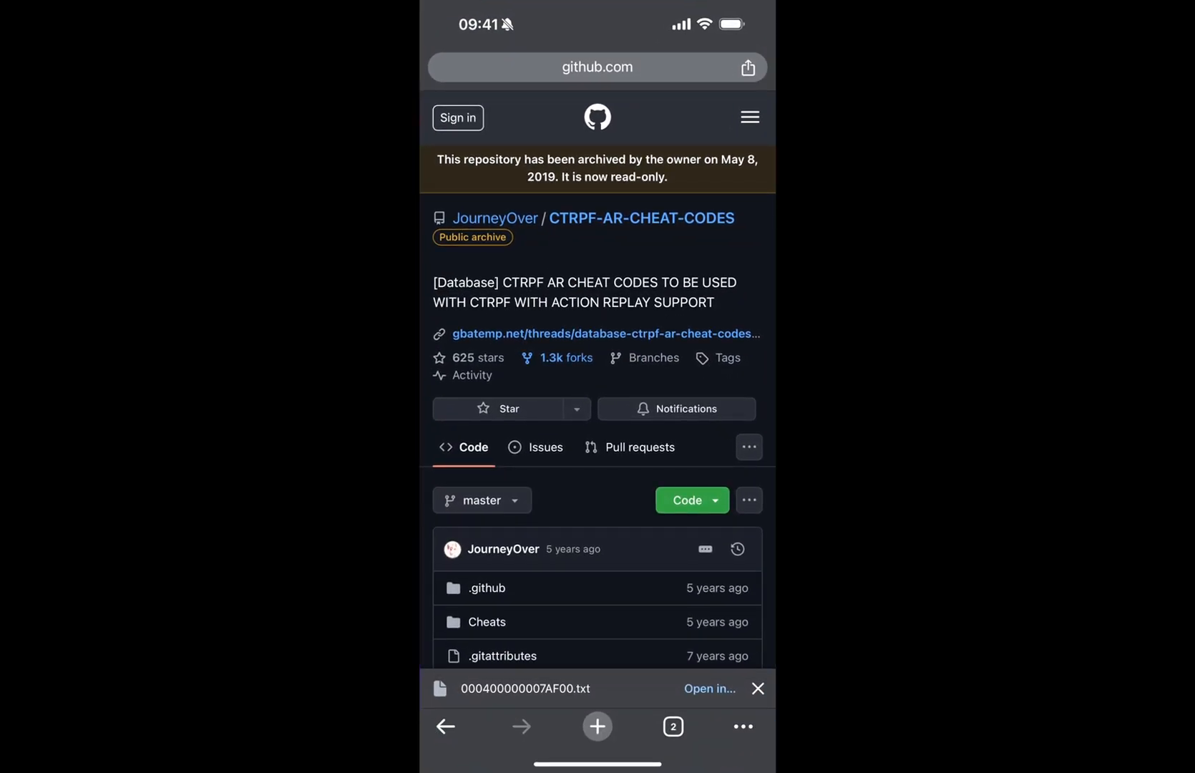
- Enter the repository's Cheats folder and open the New Super Mario Bros. 2 (EUR) folder
scroll("down", 3)
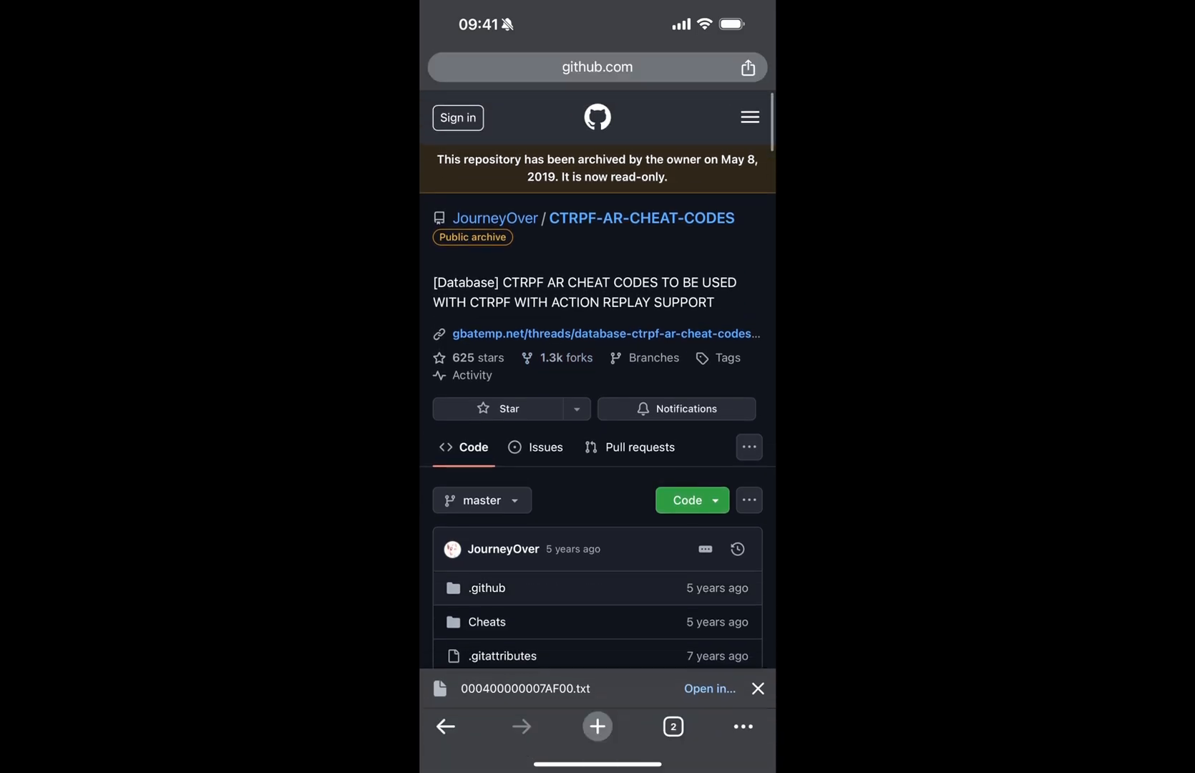
left_click(597, 68)
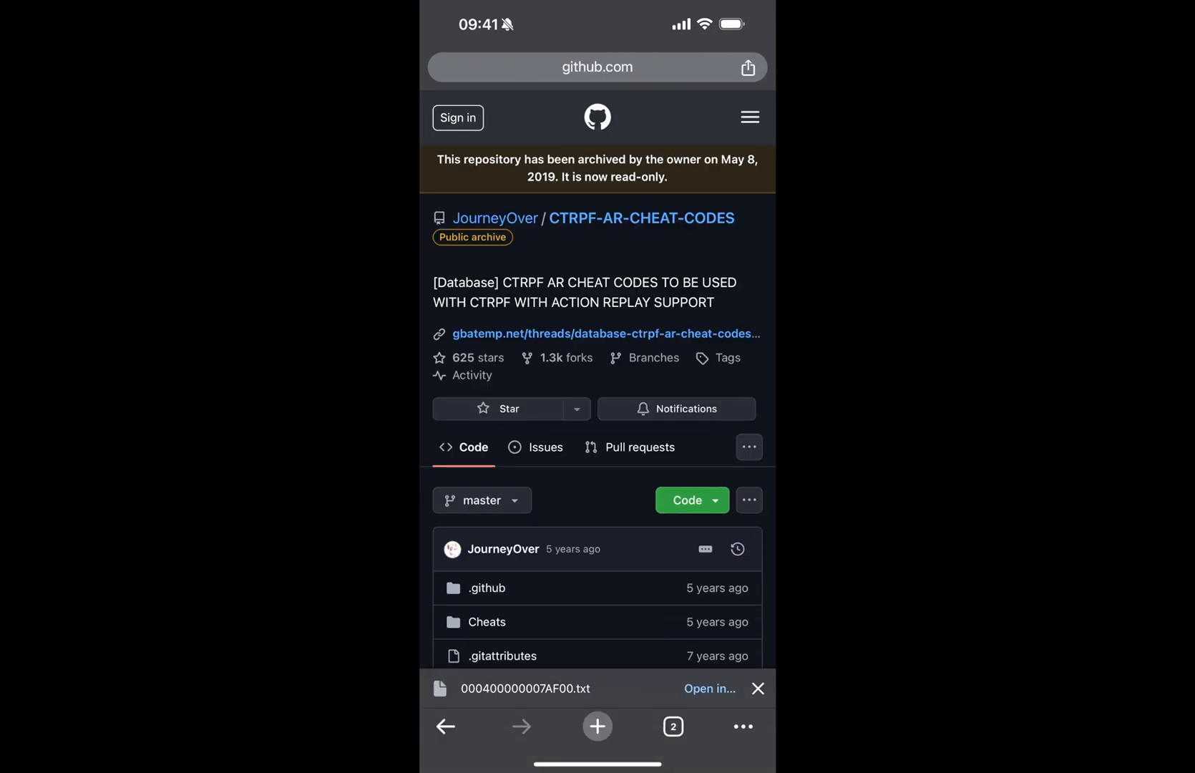
scroll("down", 3)
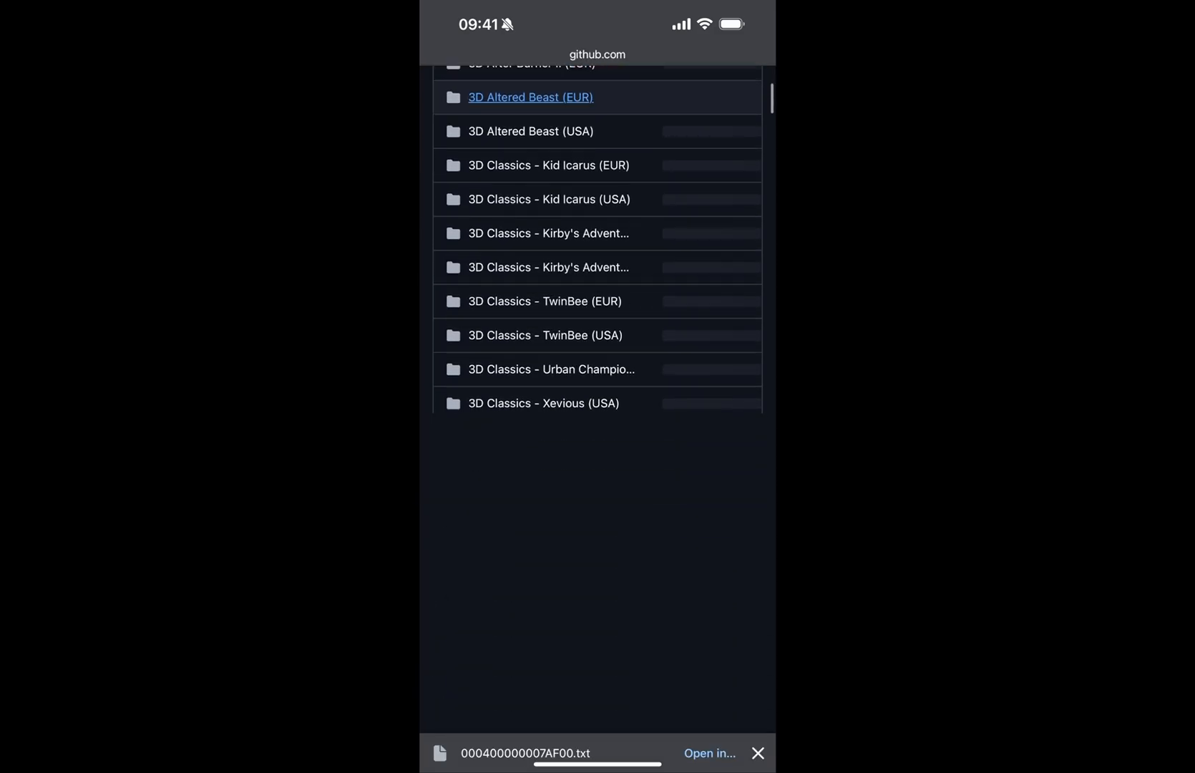
scroll("down", 3)
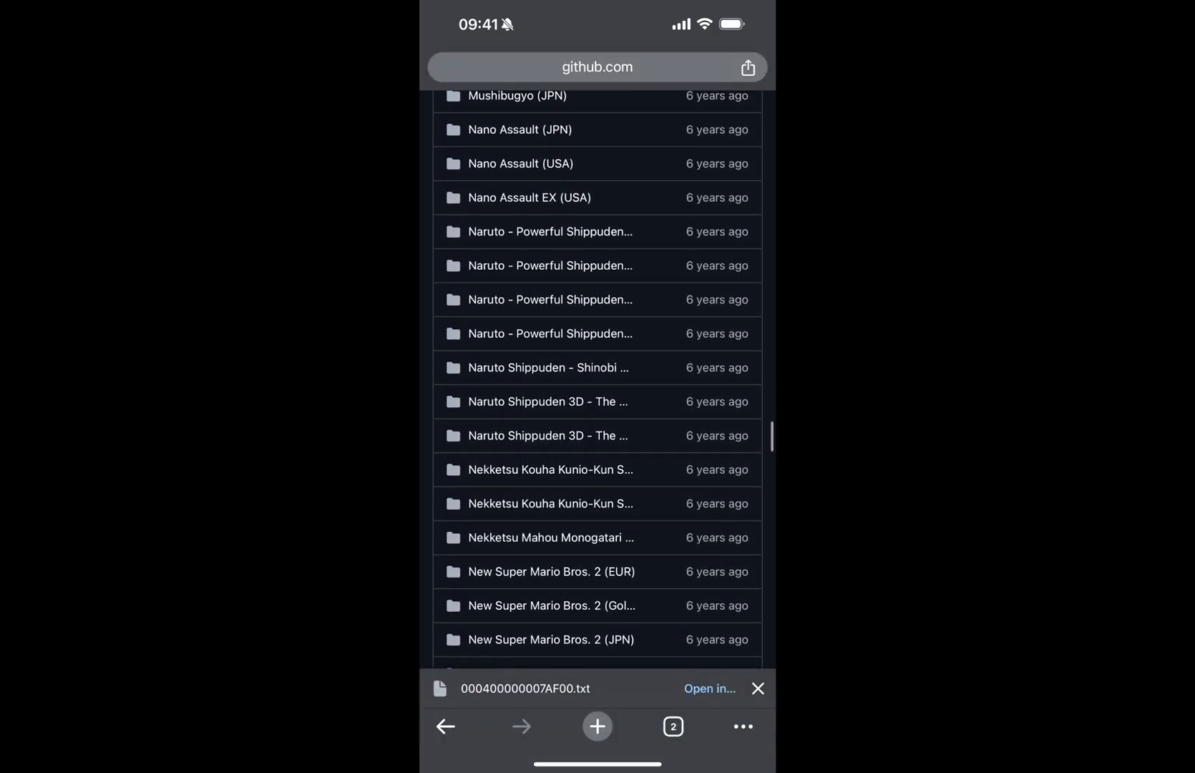
scroll("down", 3)
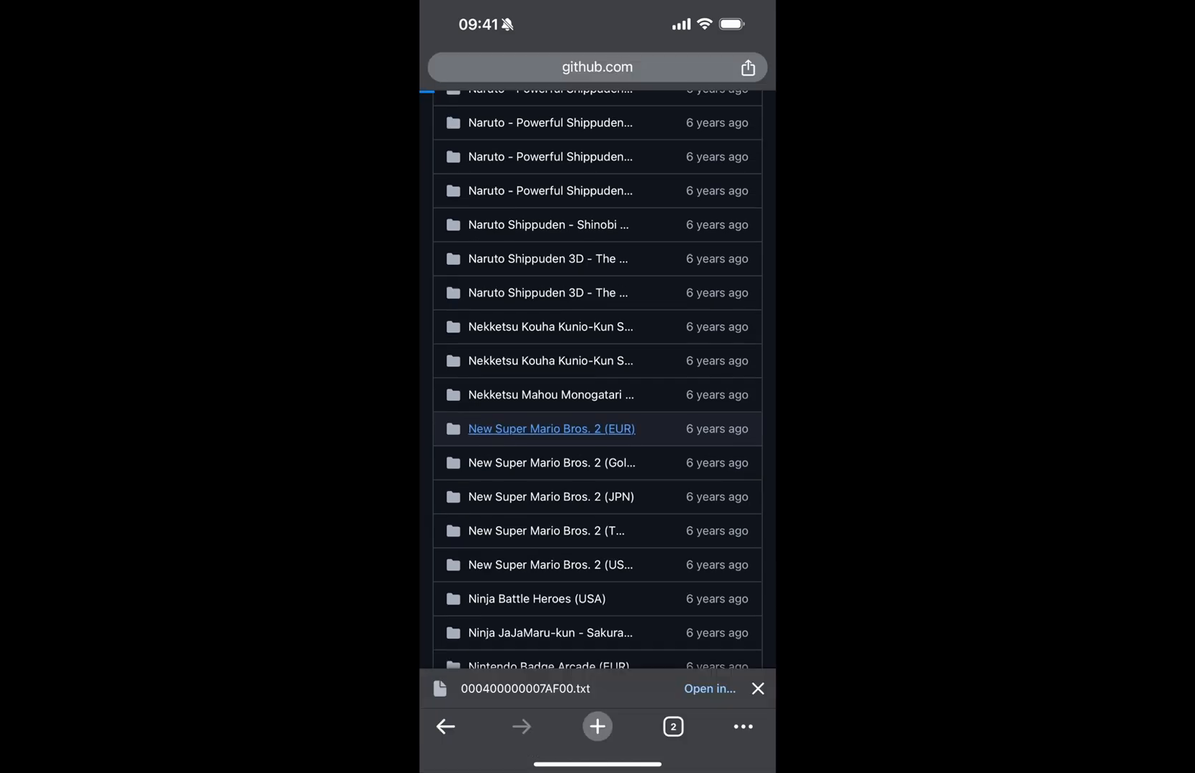
left_click(551, 428)
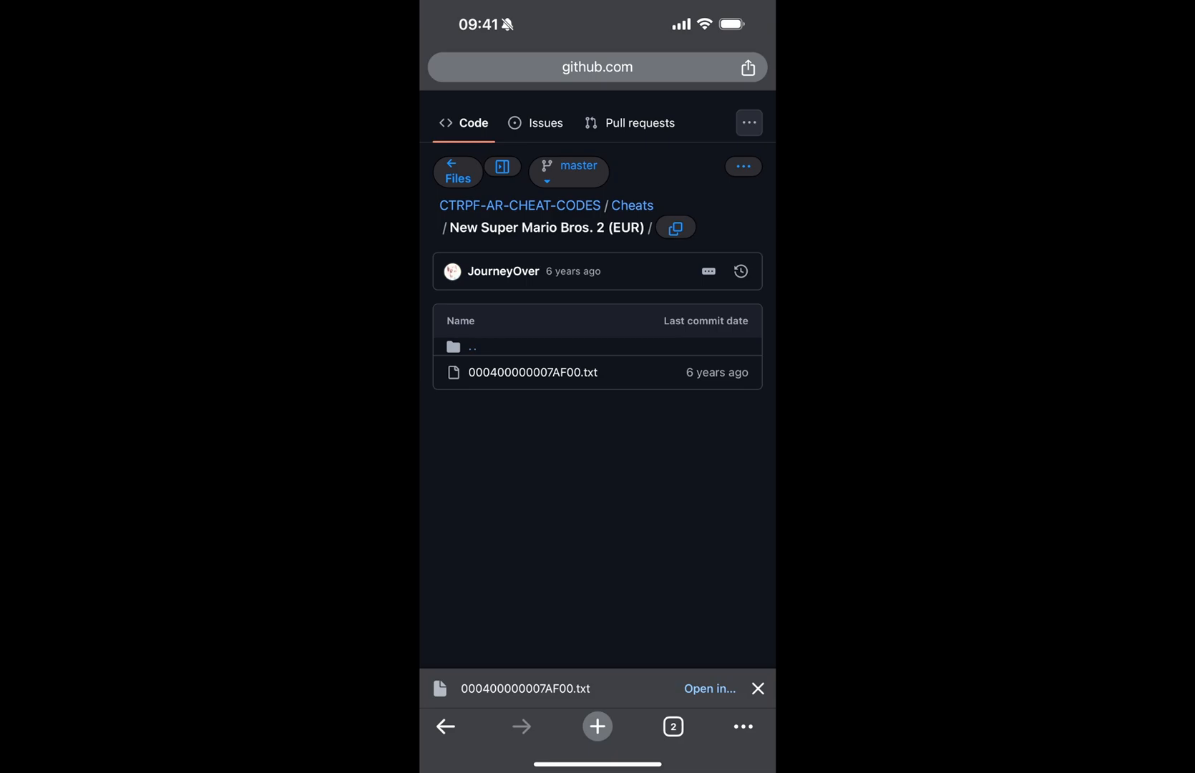
left_click(532, 372)
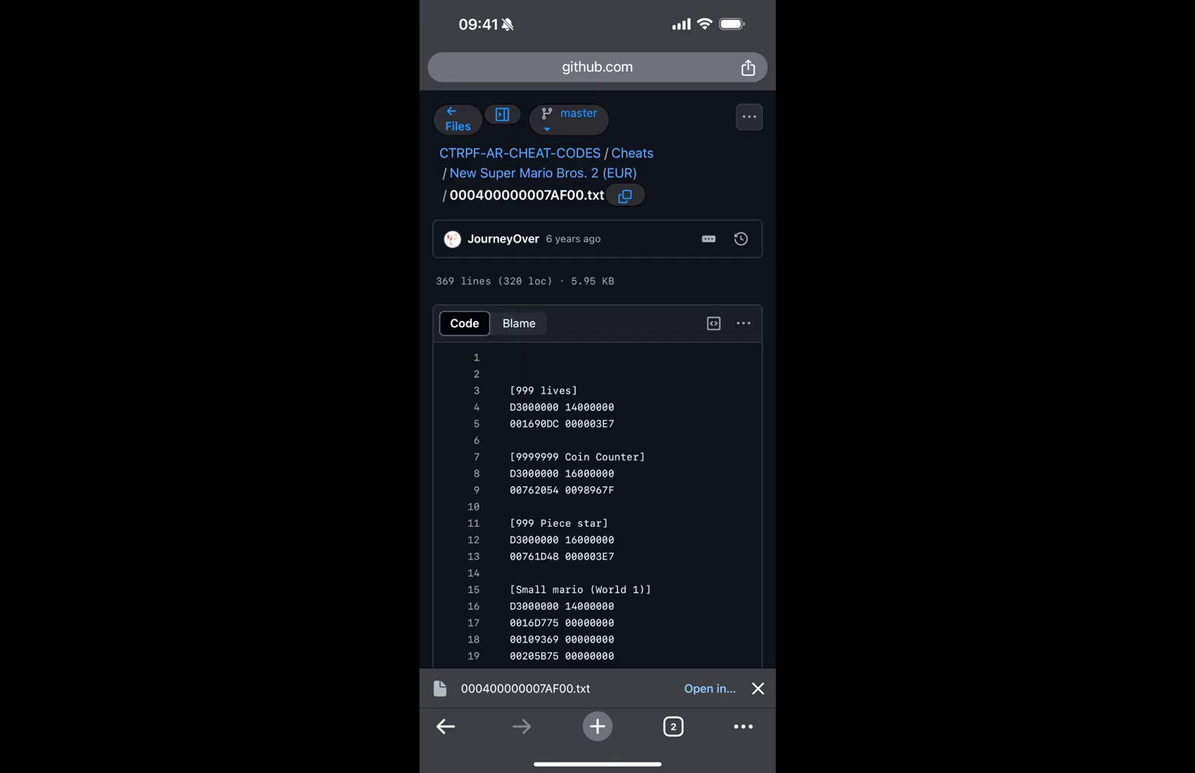
left_click(743, 323)
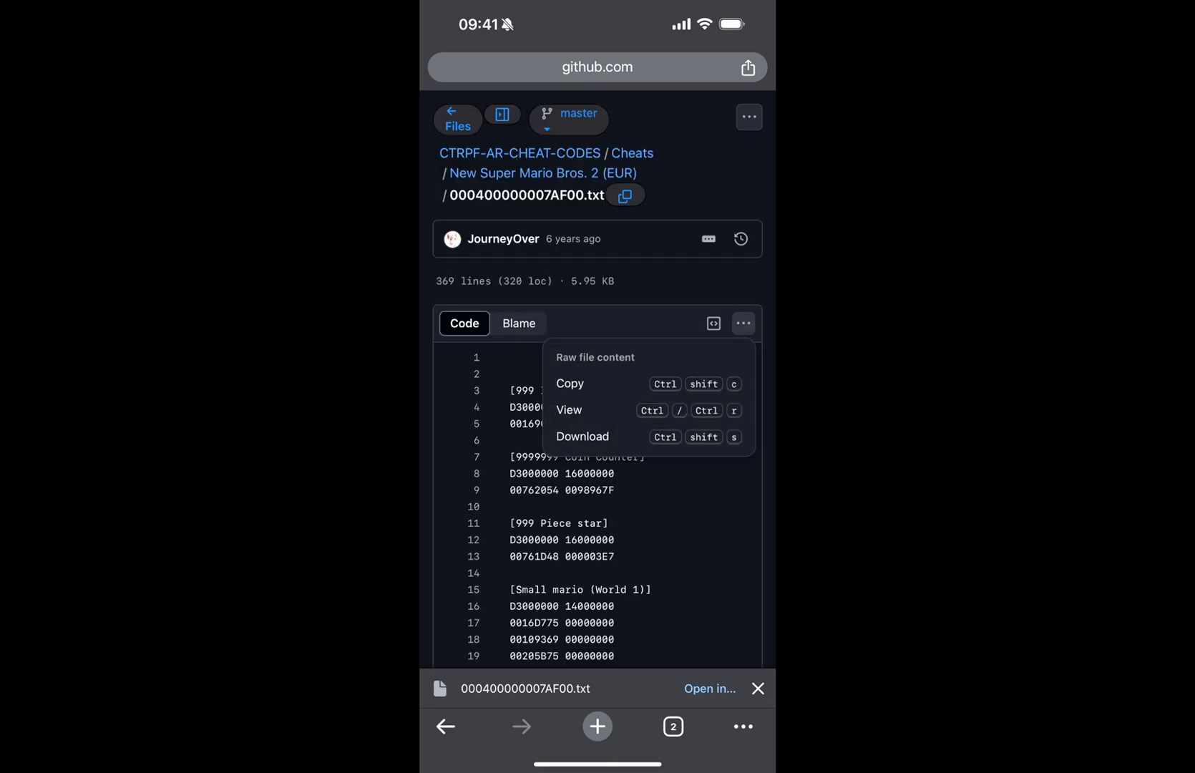
left_click(582, 436)
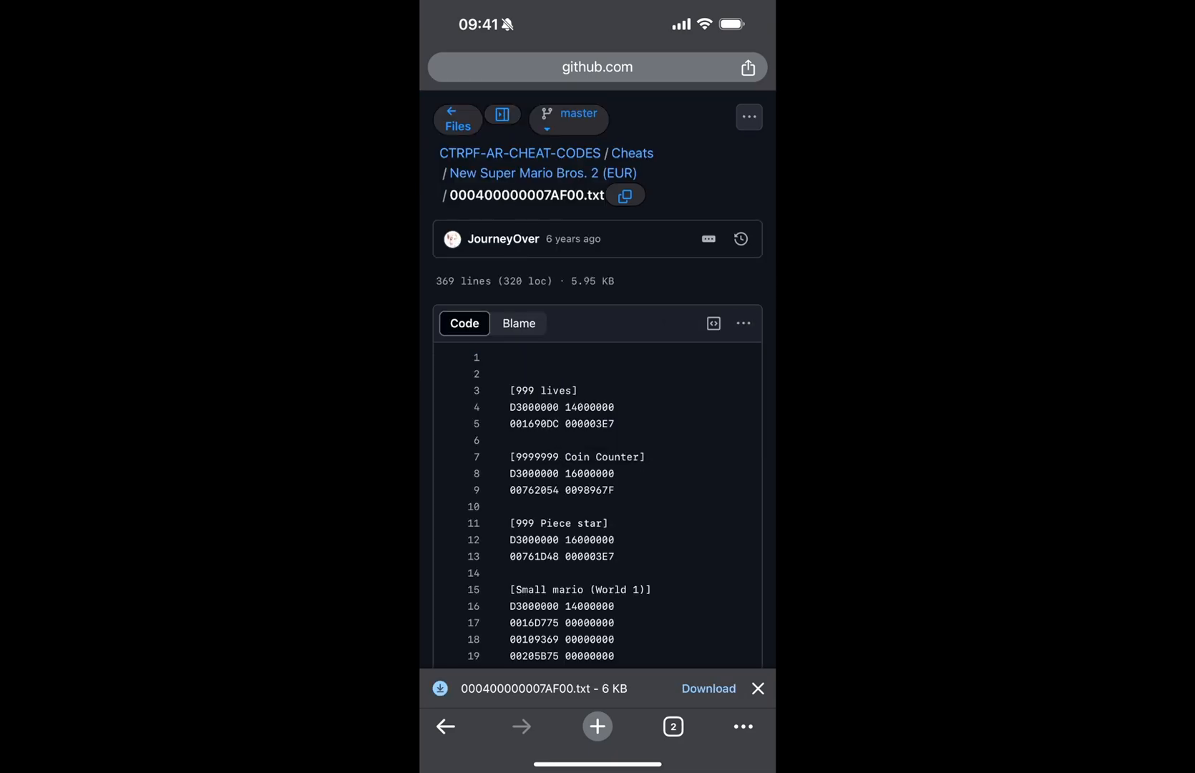
left_click(707, 688)
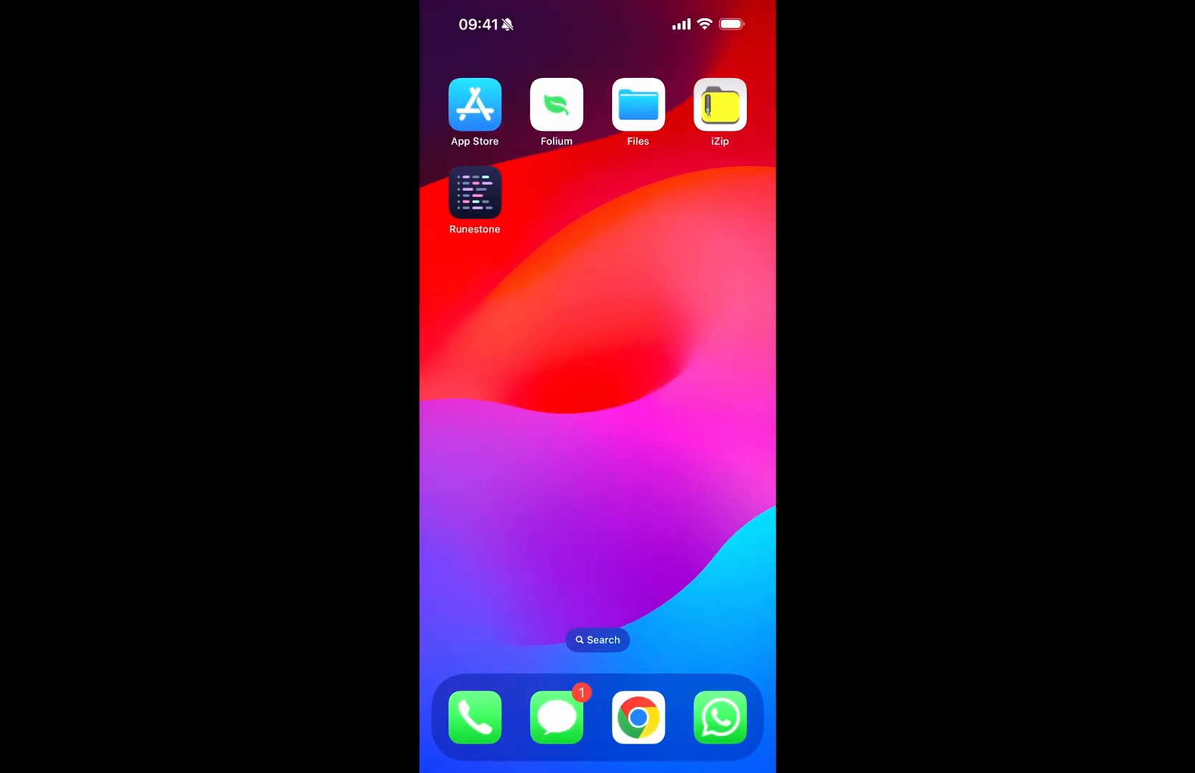
- Place the downloaded cheat file in Files under On My iPhone > Folium > Cytrus > cheats
left_click(637, 104)
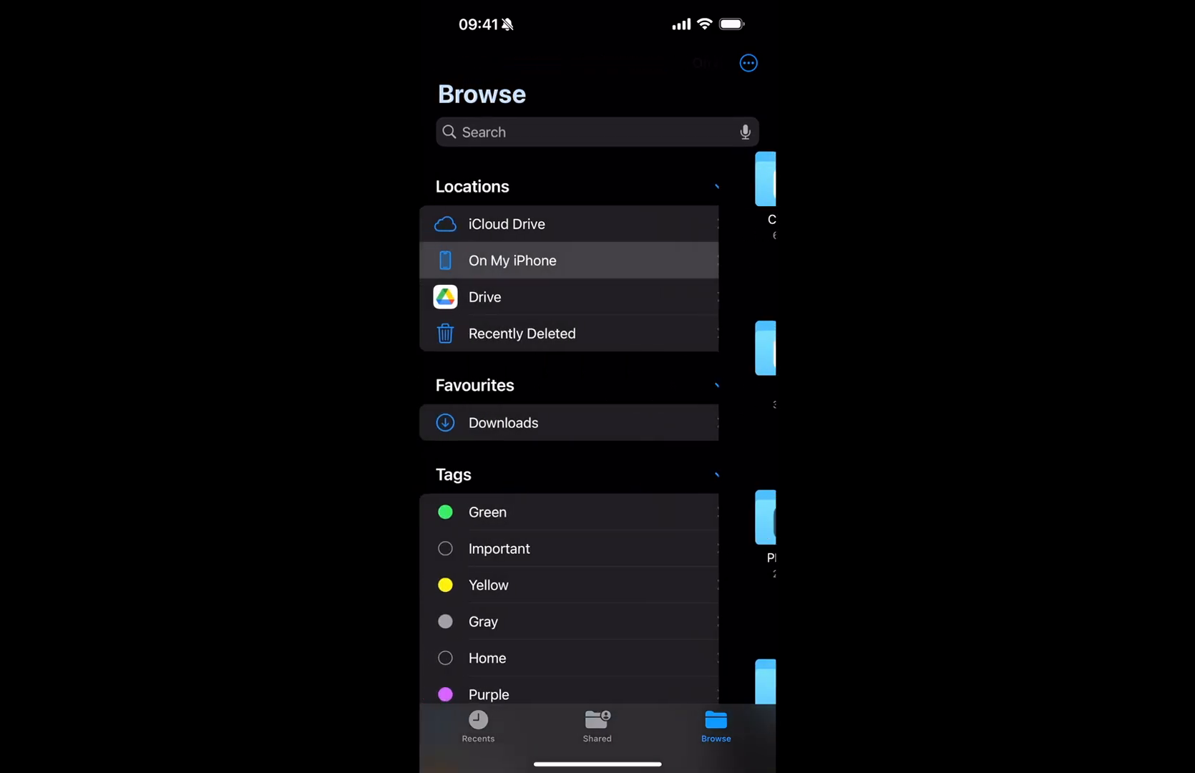
left_click(513, 260)
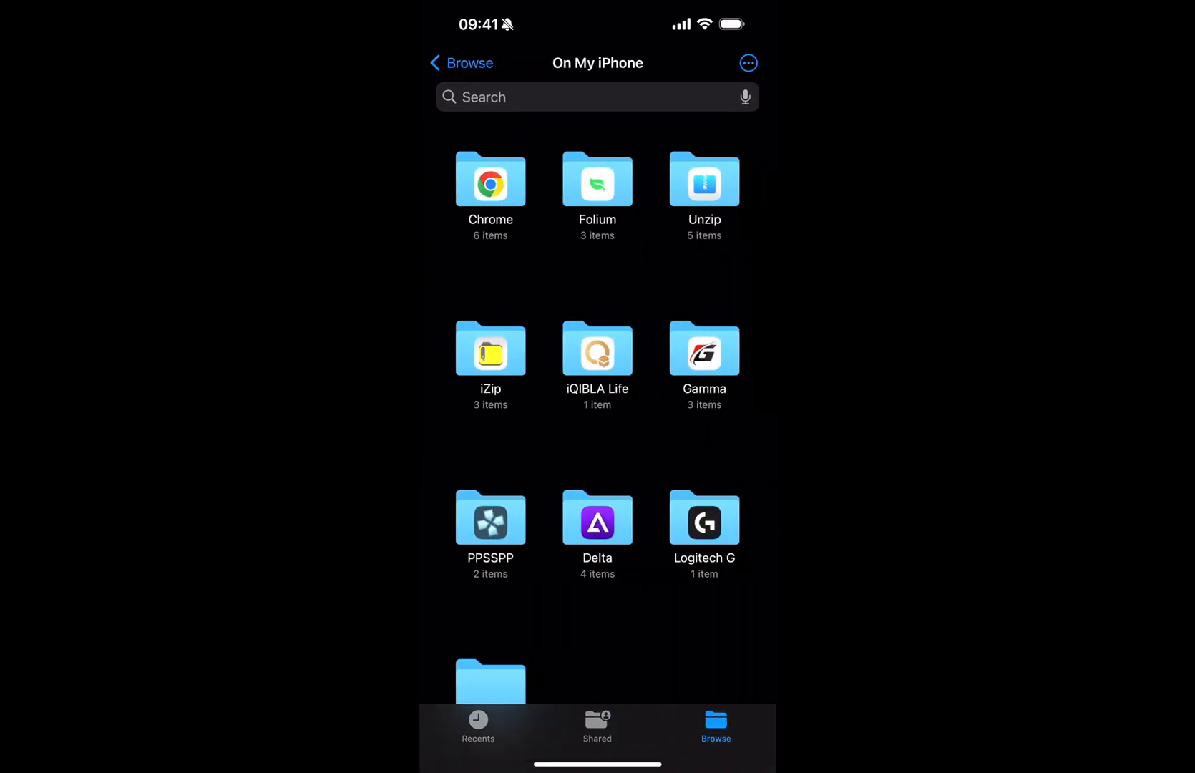
left_click(490, 179)
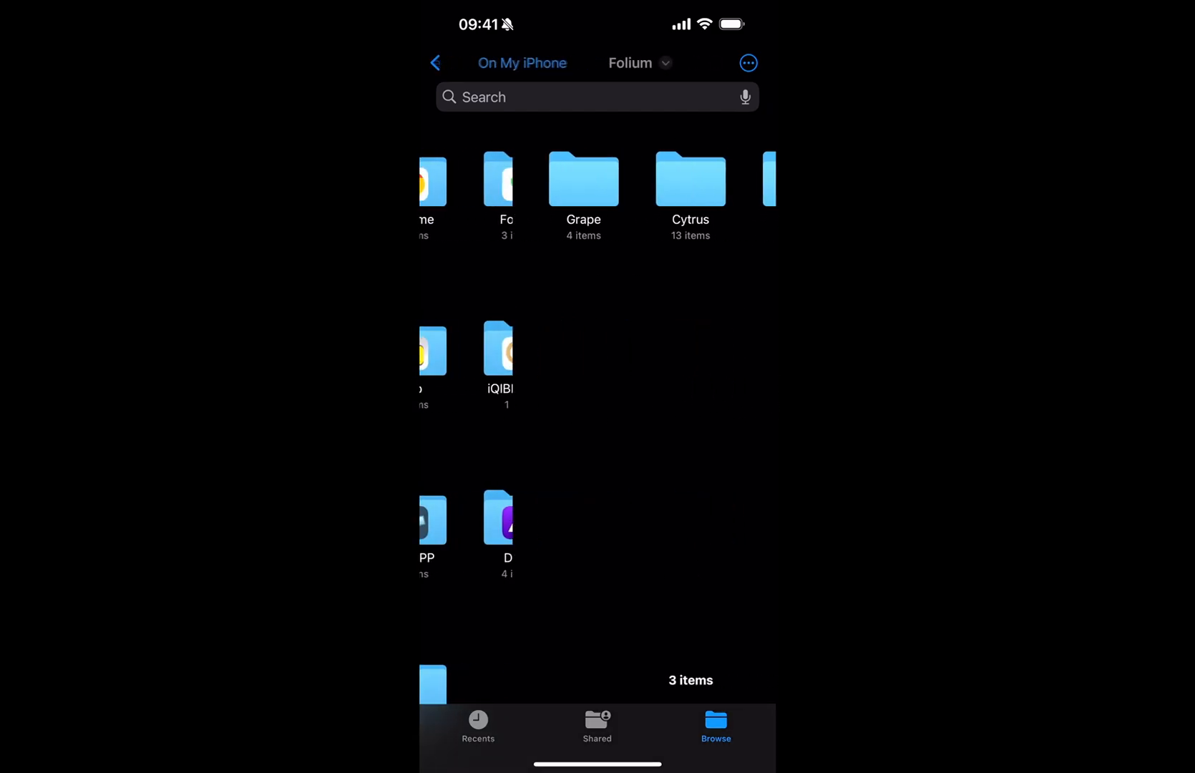
left_click(690, 179)
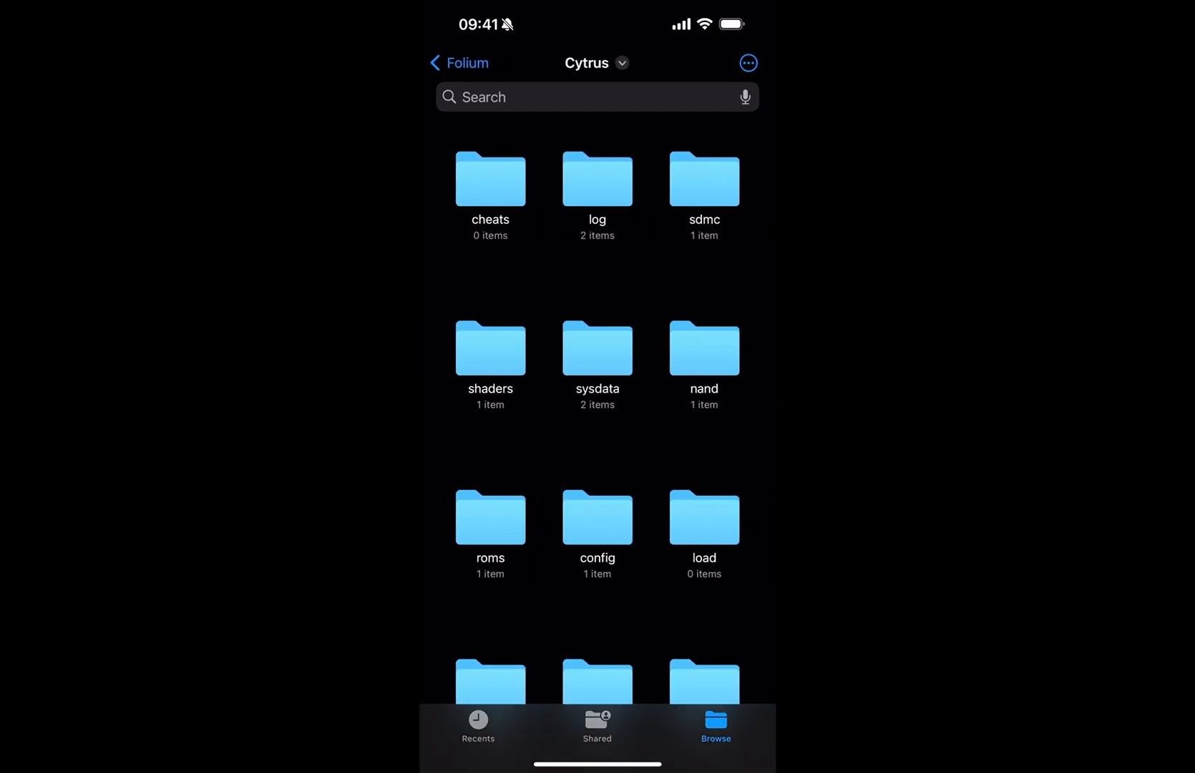
left_click(490, 179)
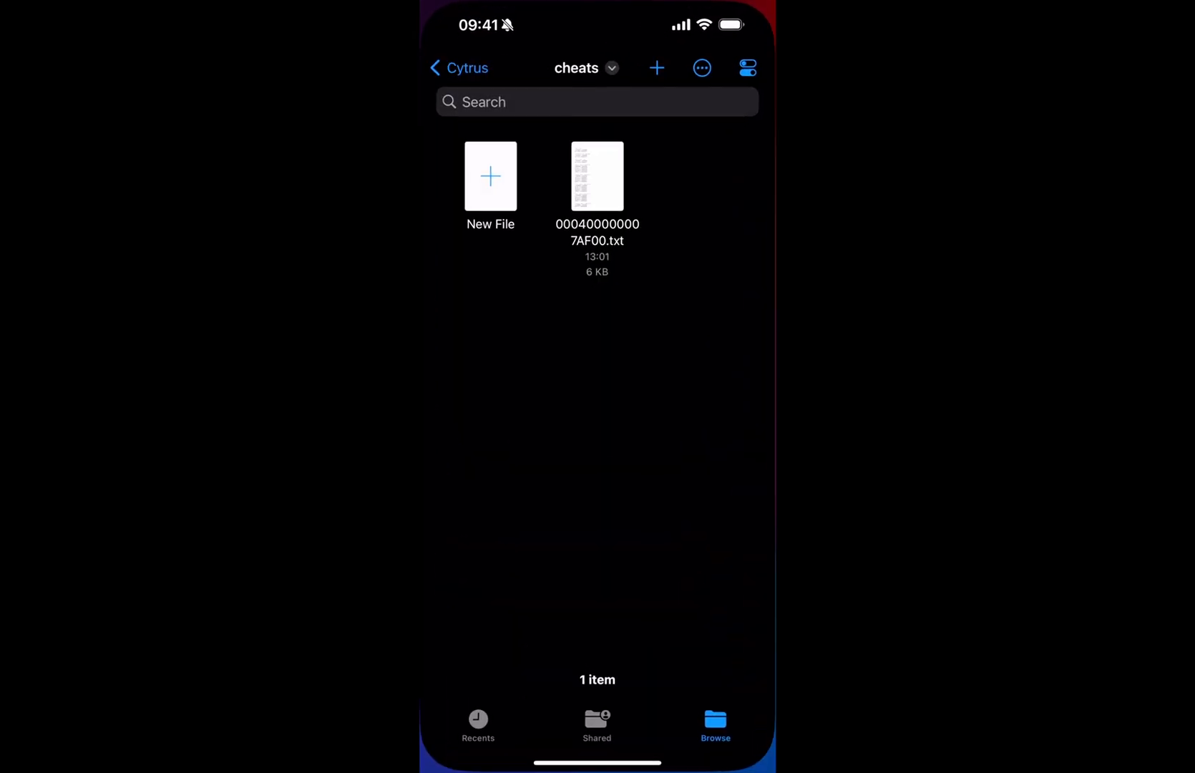
left_click(458, 68)
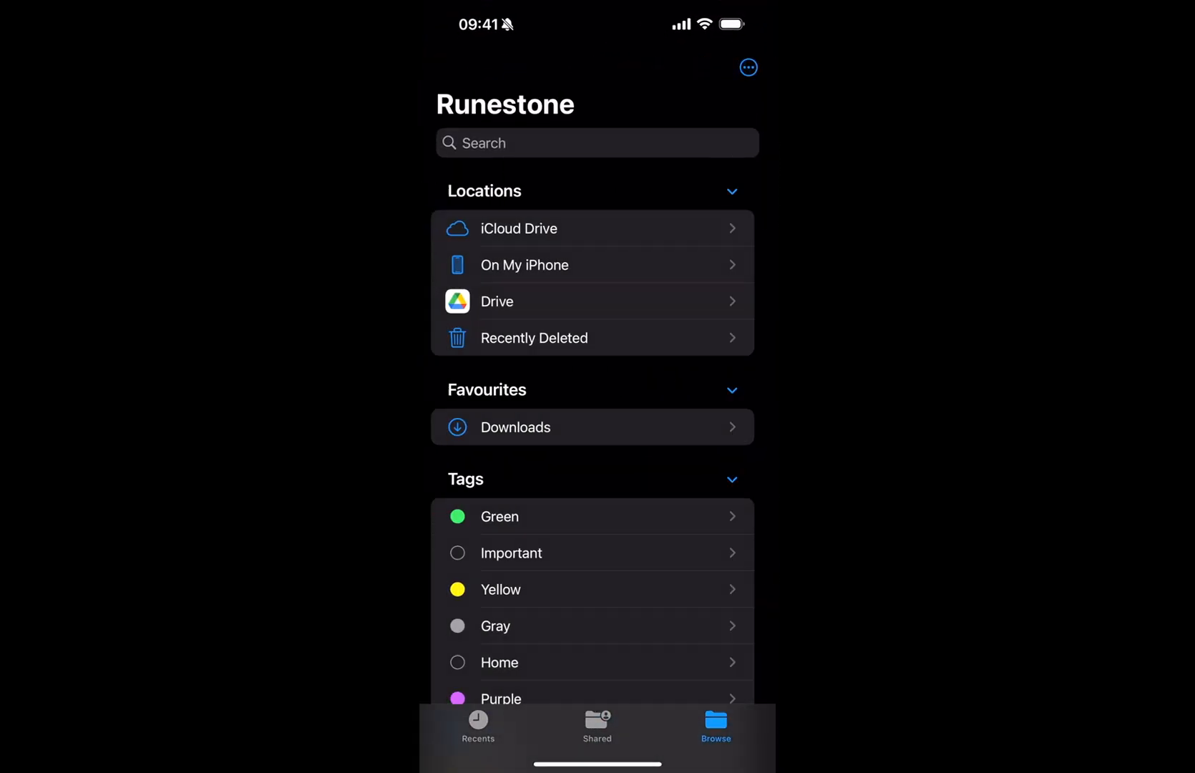
left_click(524, 265)
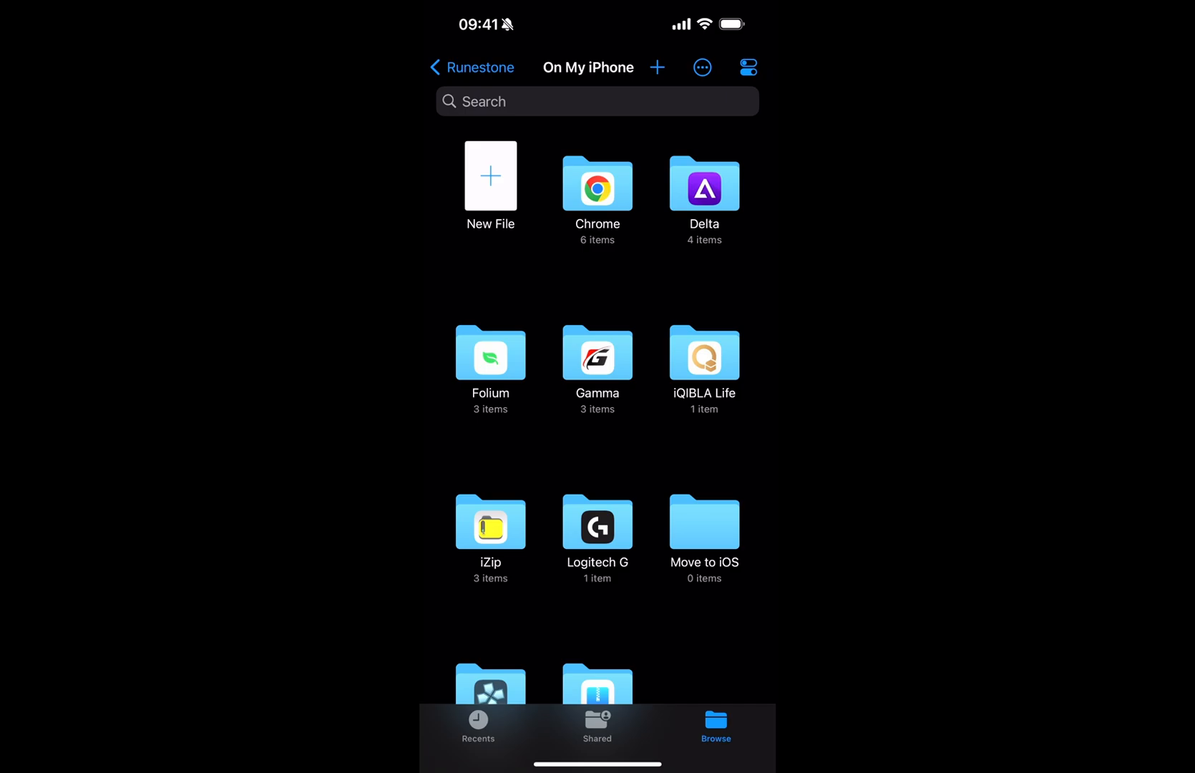
left_click(490, 354)
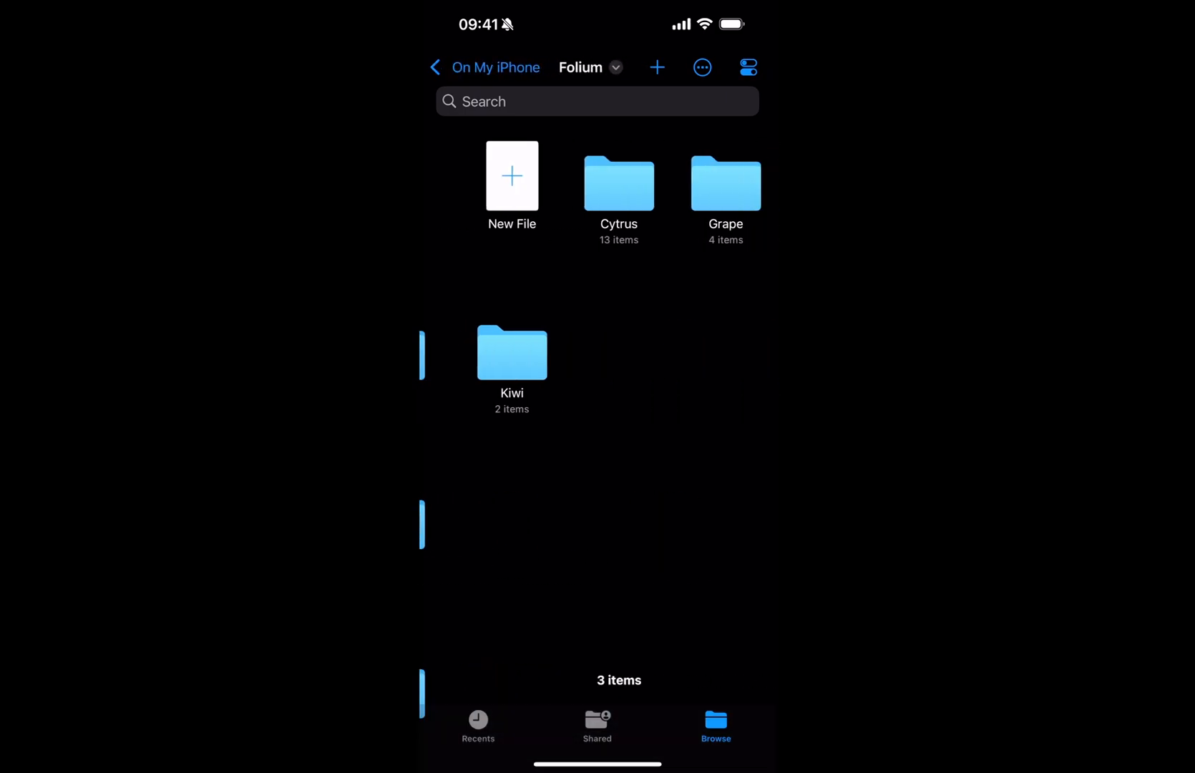
left_click(619, 182)
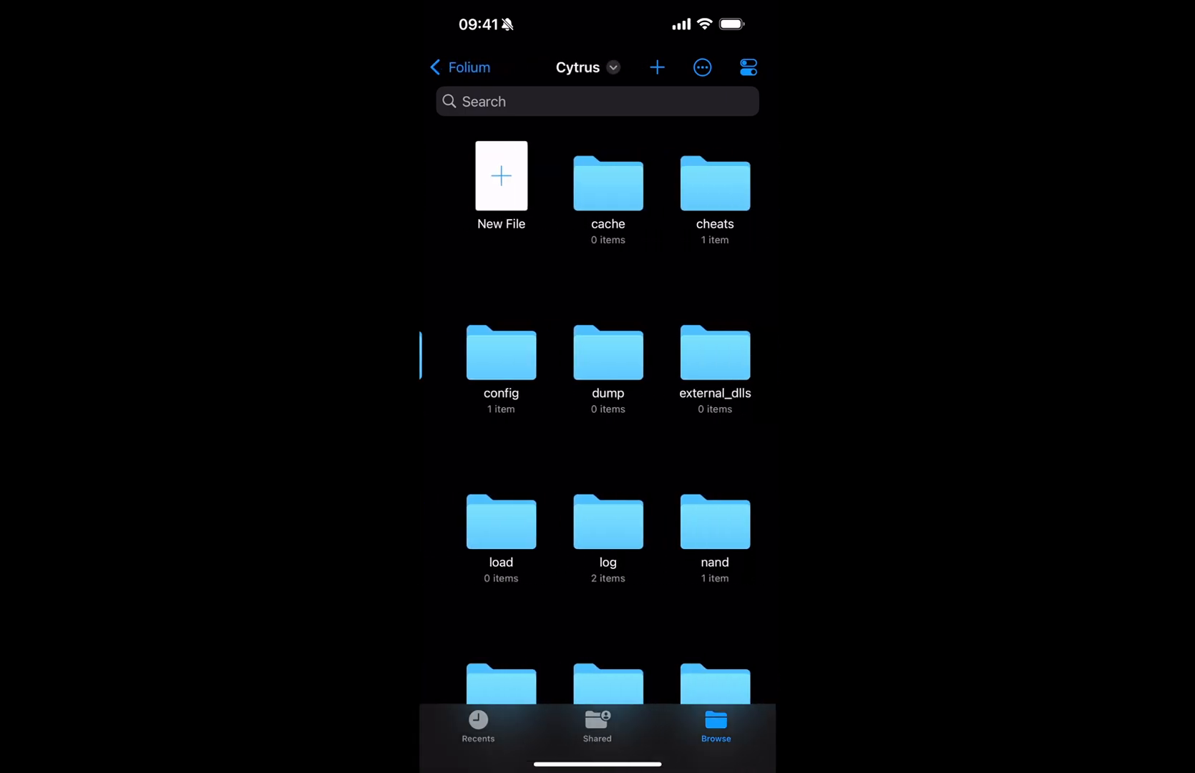
left_click(714, 179)
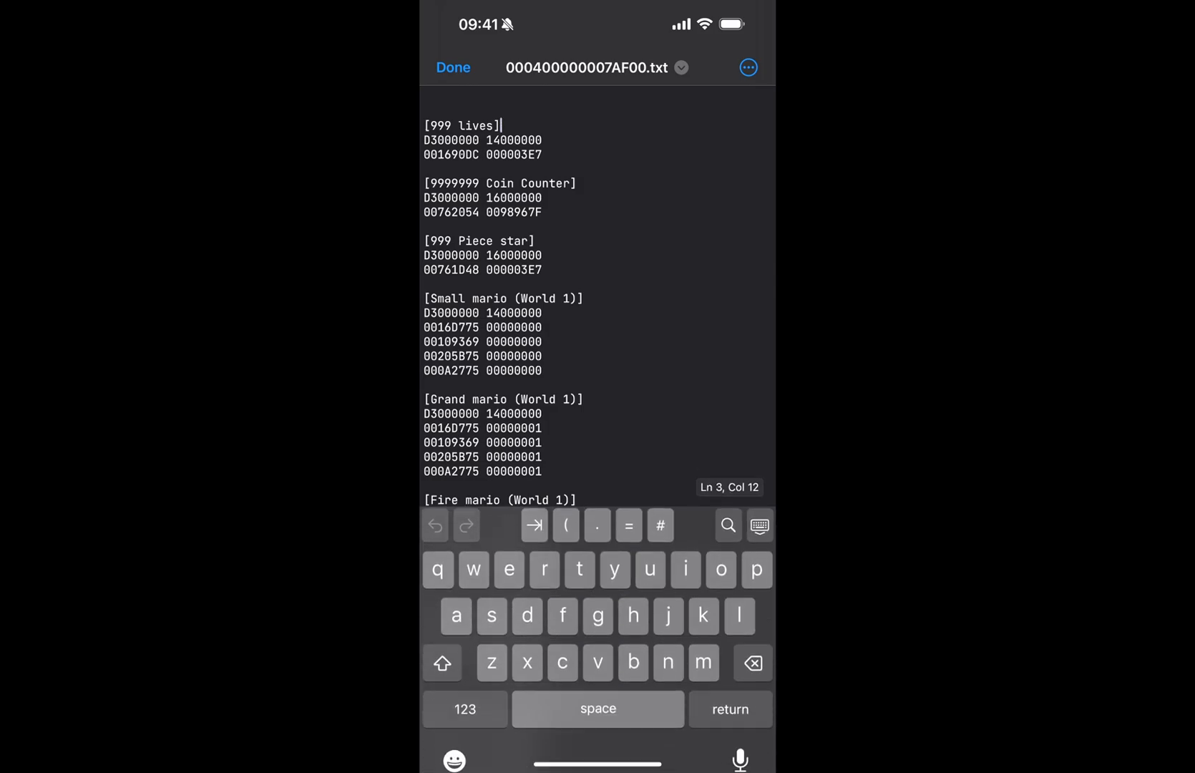
- Type a new *citra_enabled line under [999 lives], fixing typos along the way
key("return")
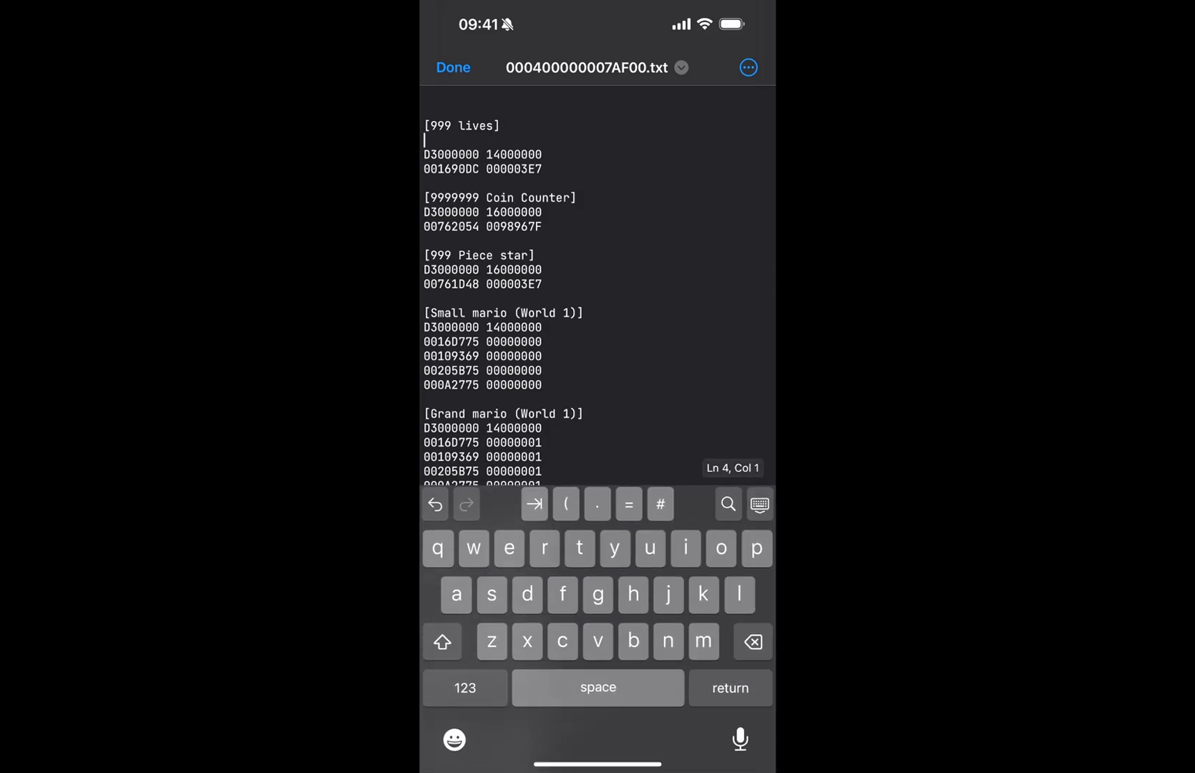
type("*")
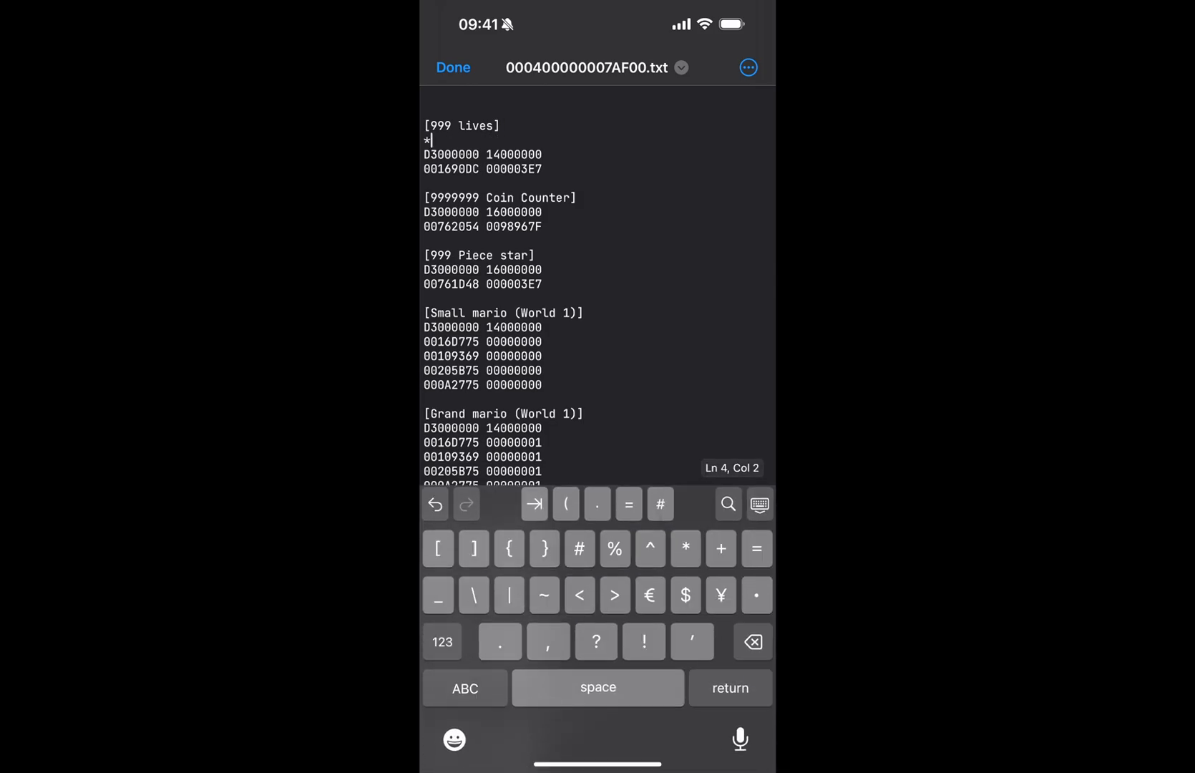
type("citra")
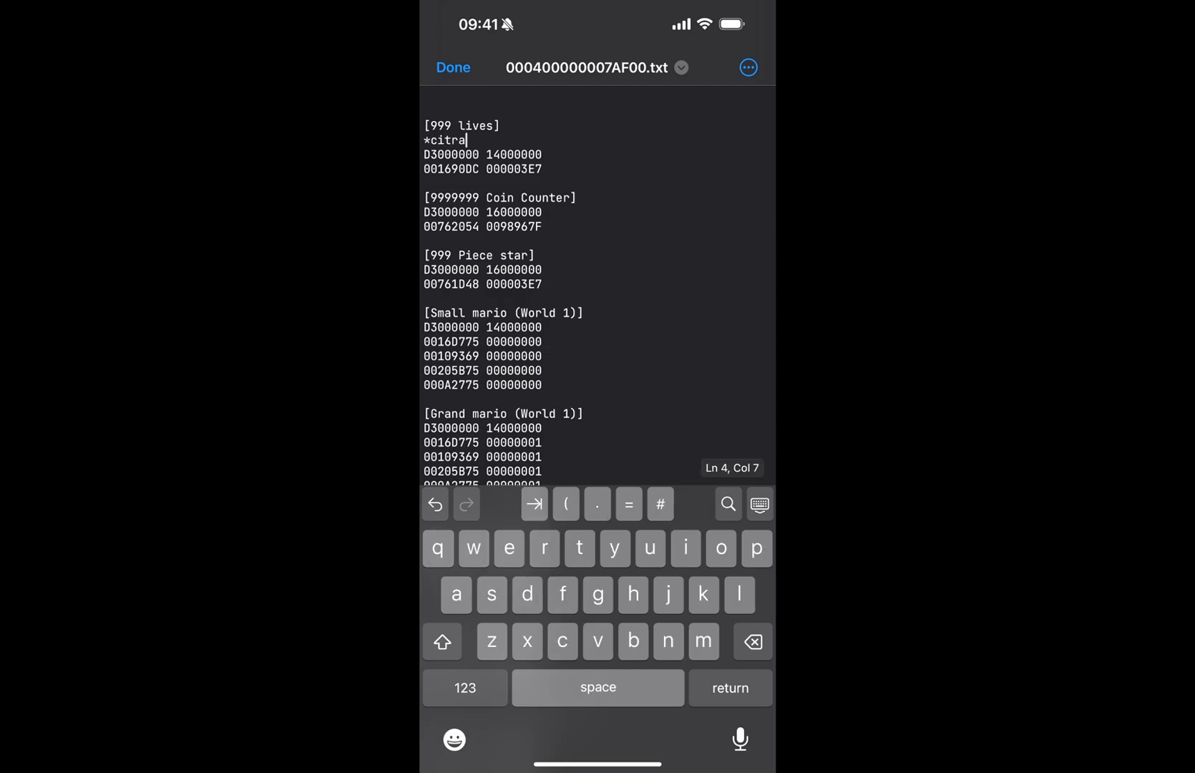
key("return")
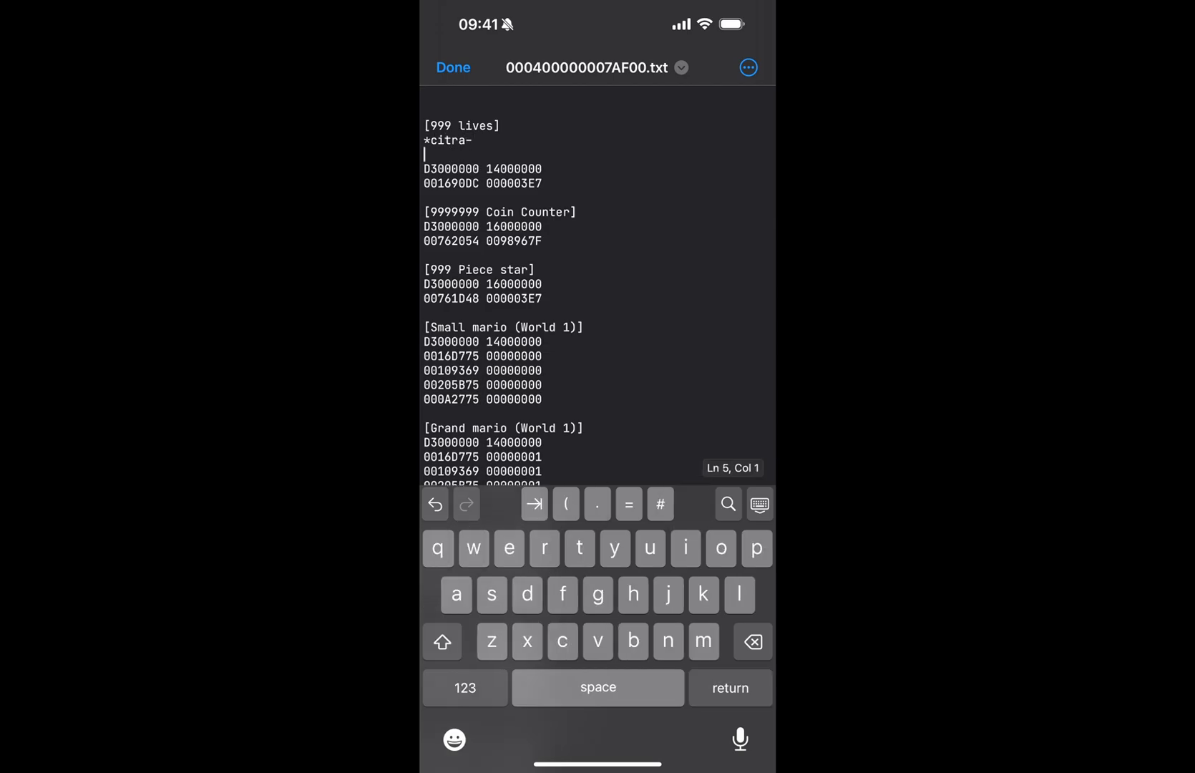
key("backspace")
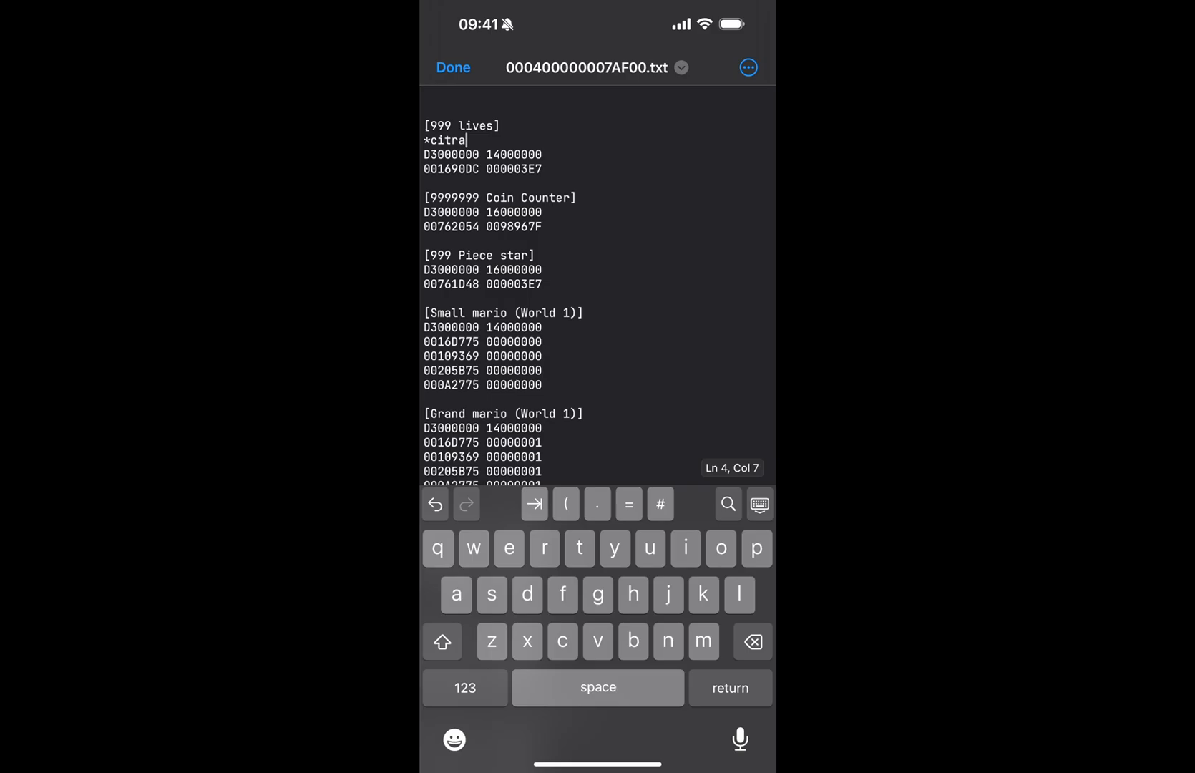
type("enabaled")
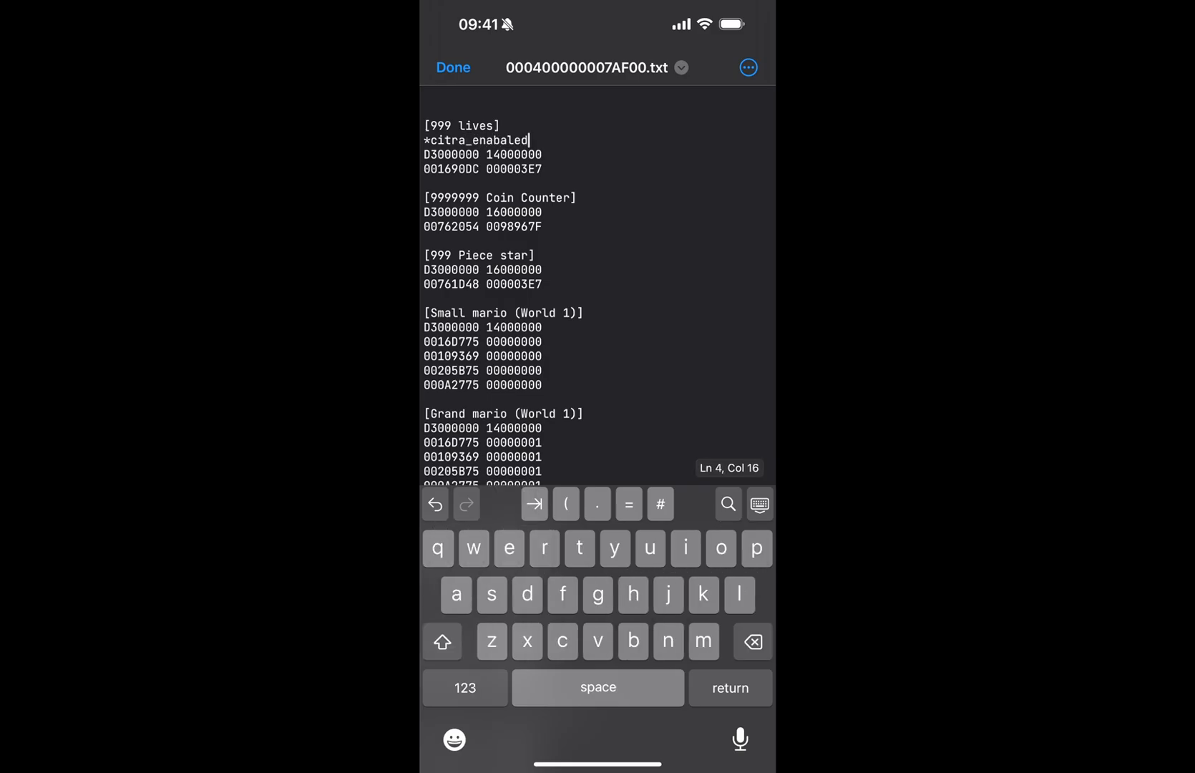
left_click(751, 641)
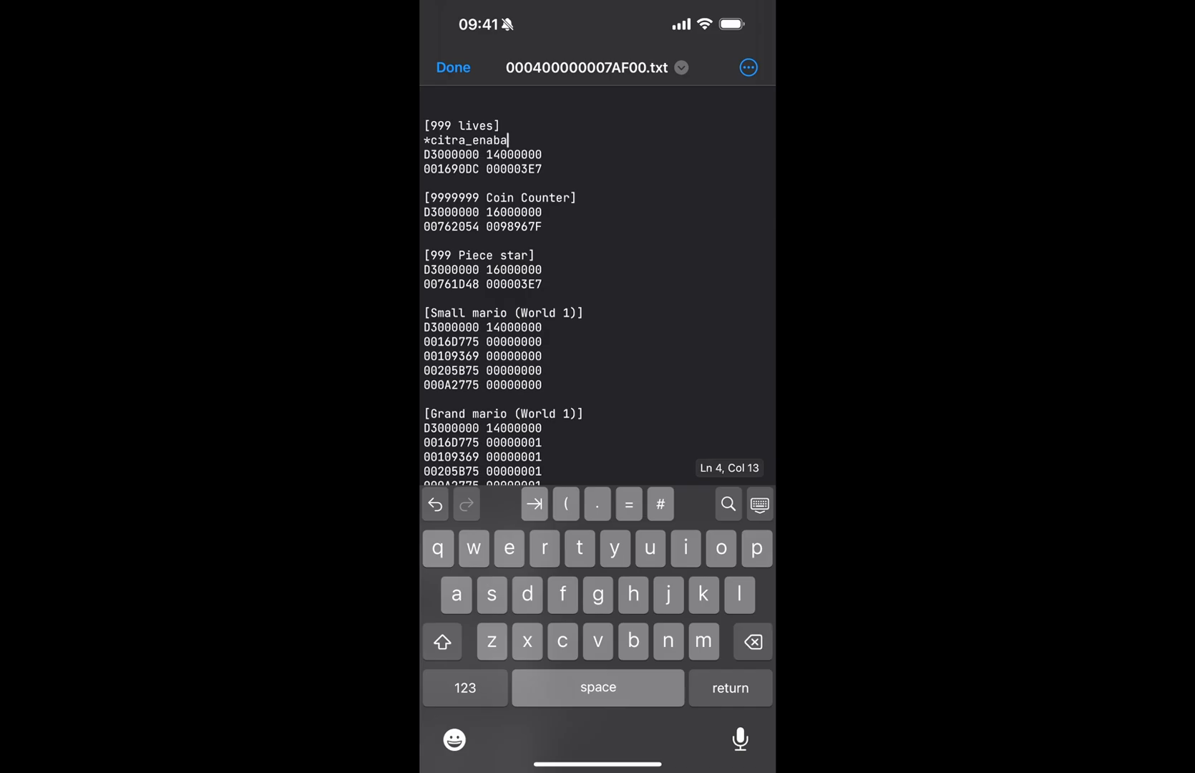
type("led")
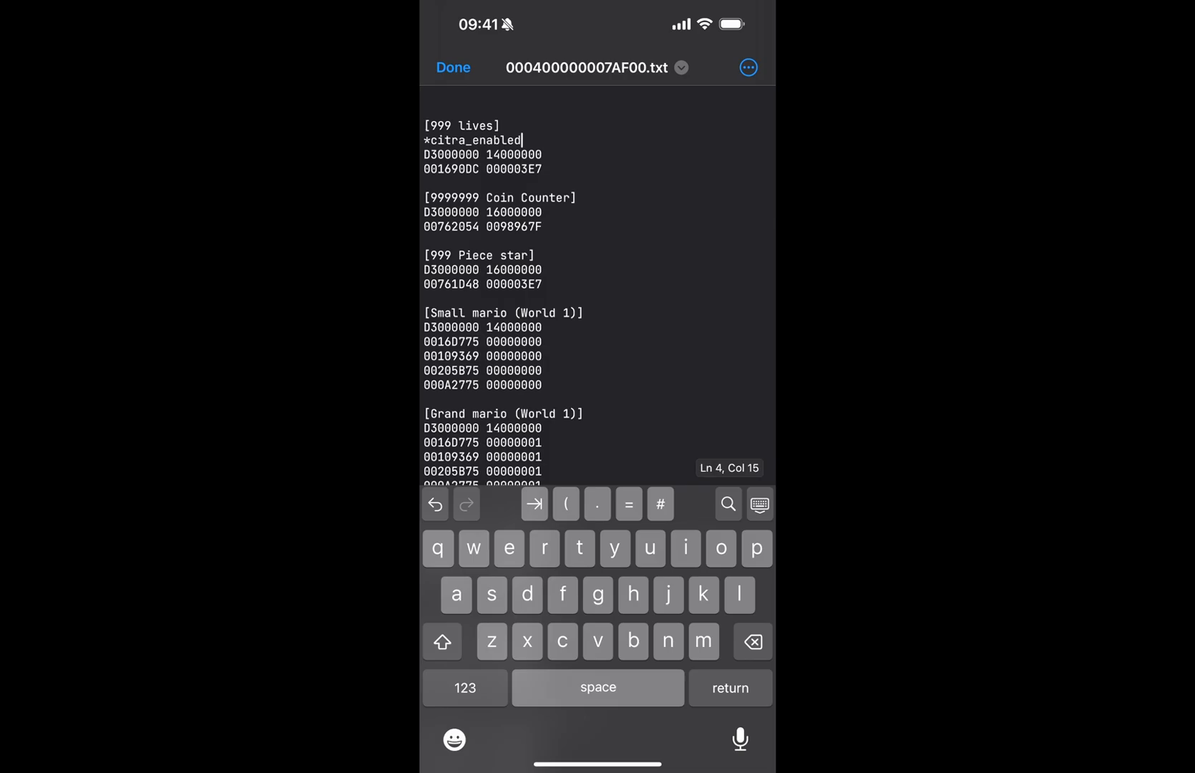
left_click(430, 125)
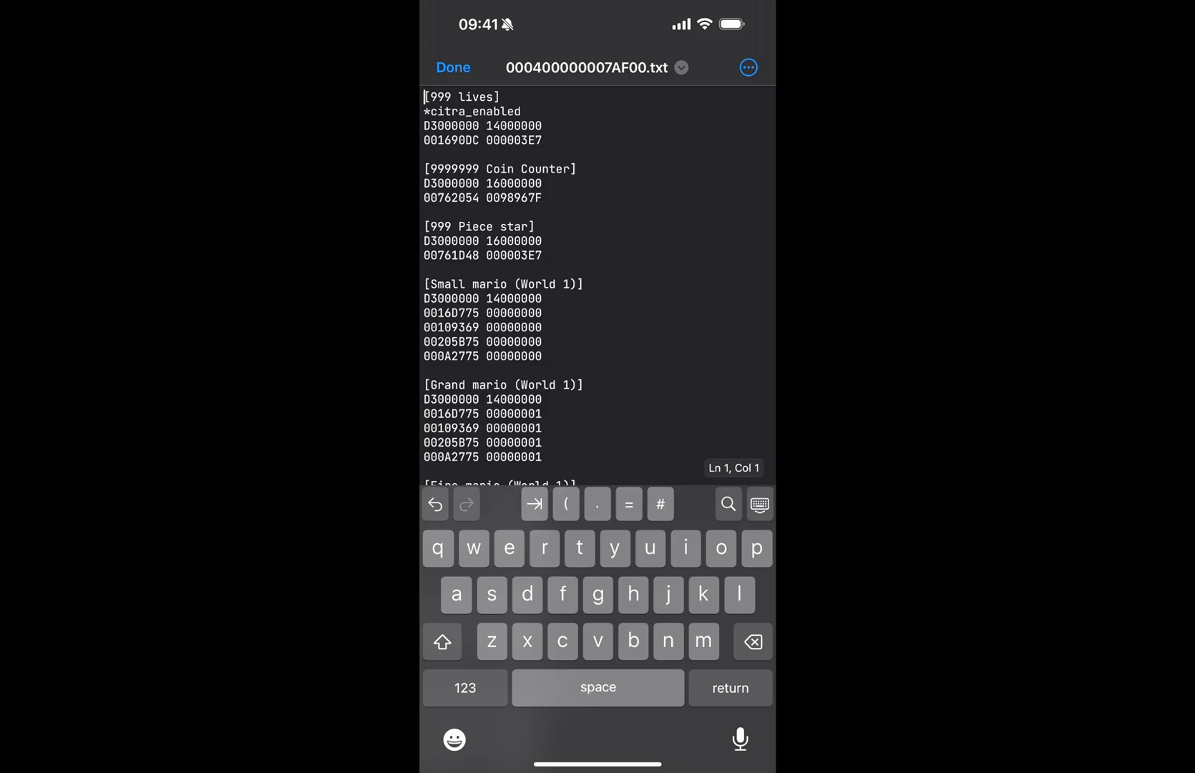
left_click(453, 68)
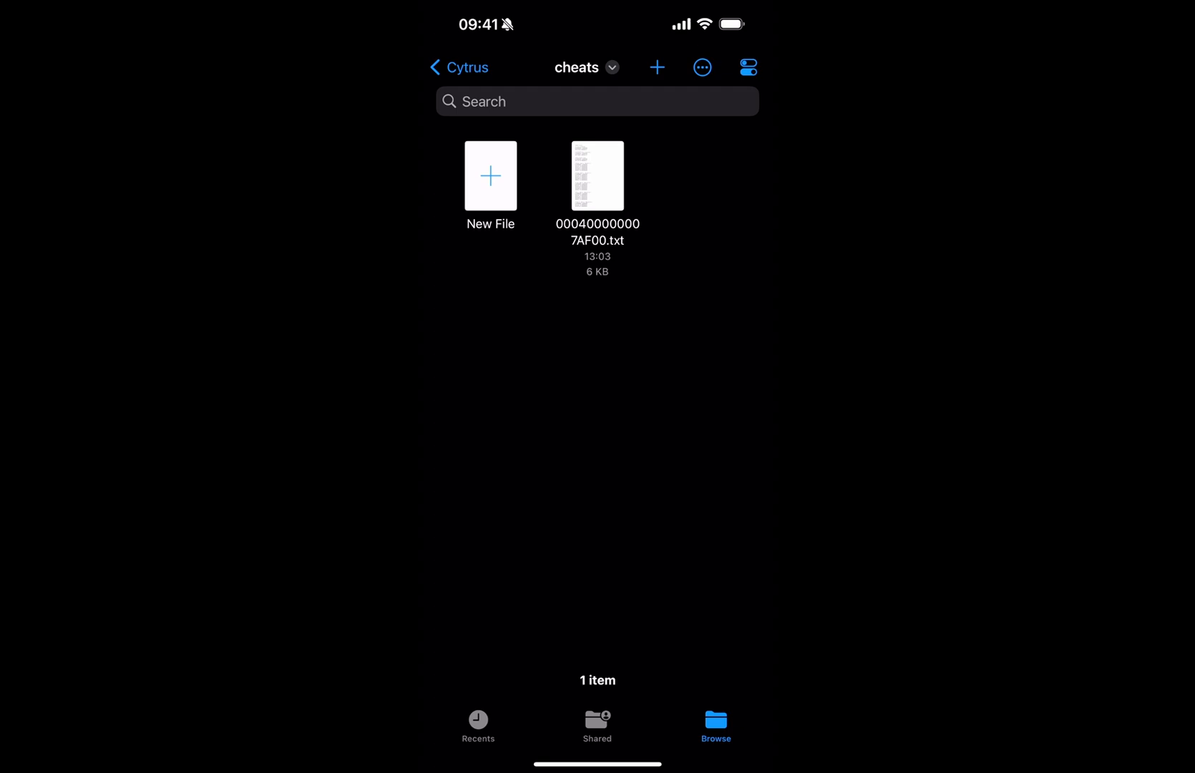
left_click(597, 176)
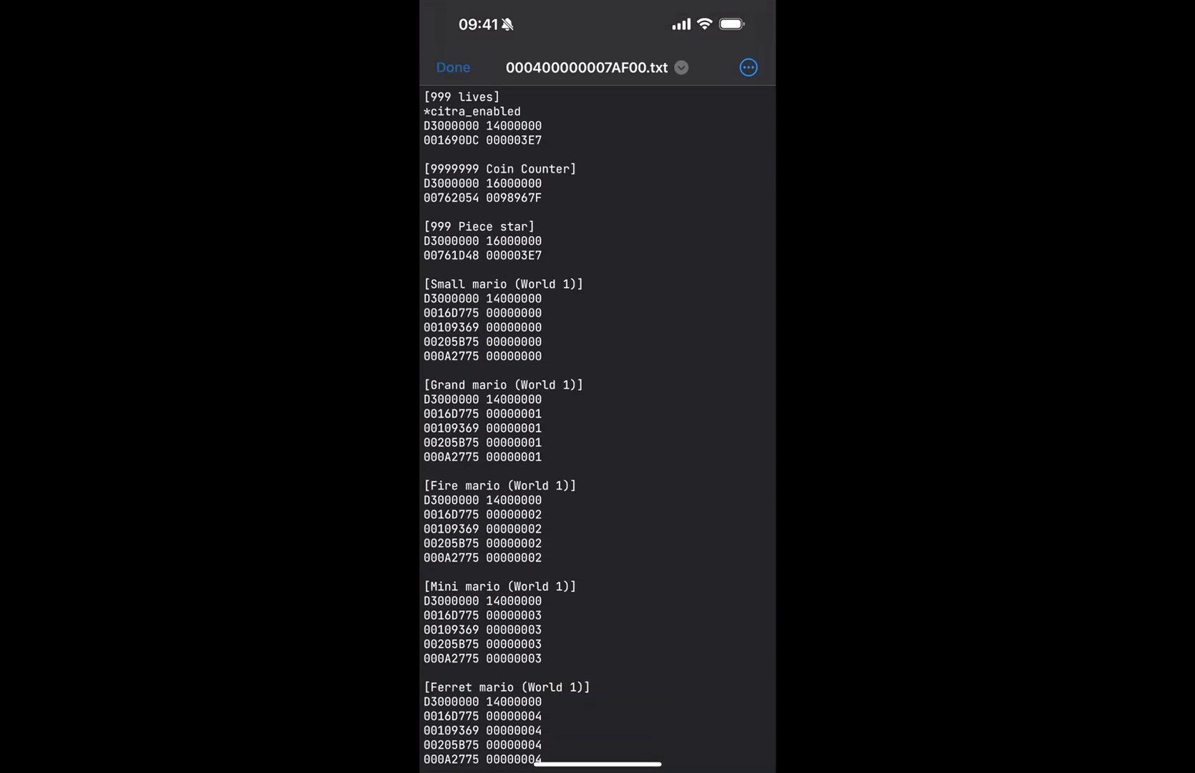
left_click(453, 67)
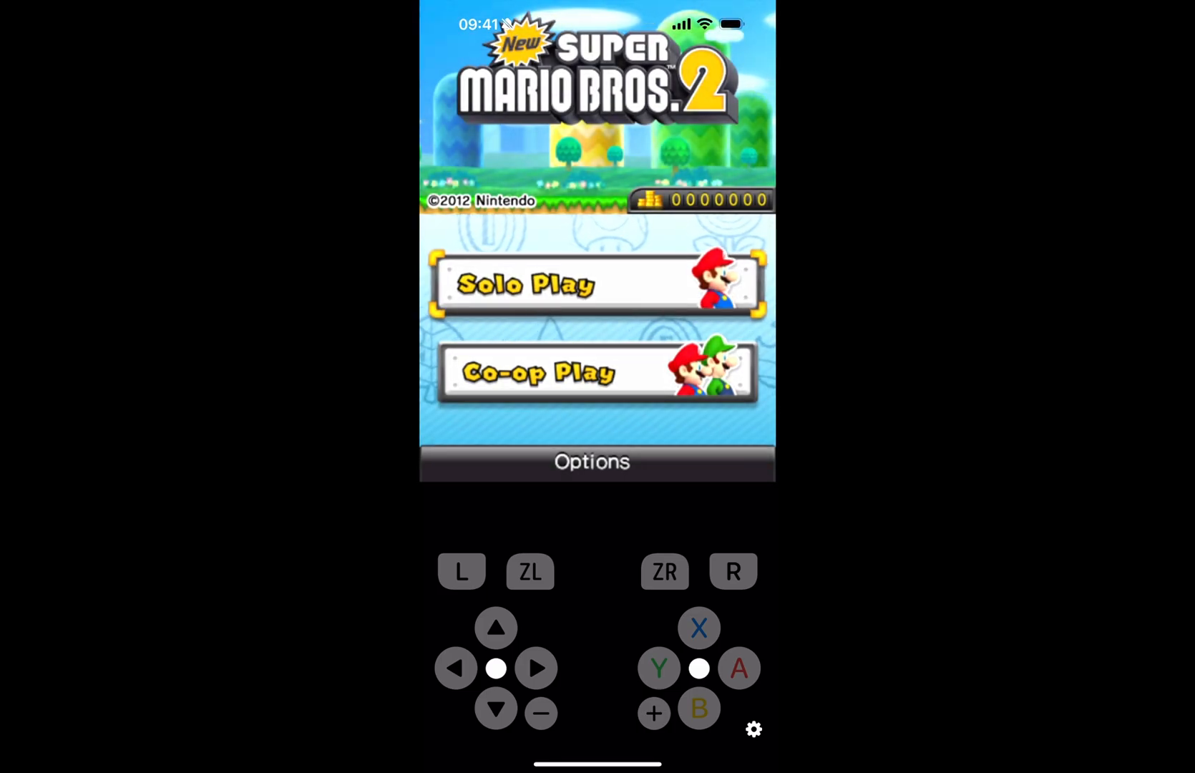
- Choose Solo Play and load save file 1 (WORLD1)
left_click(579, 284)
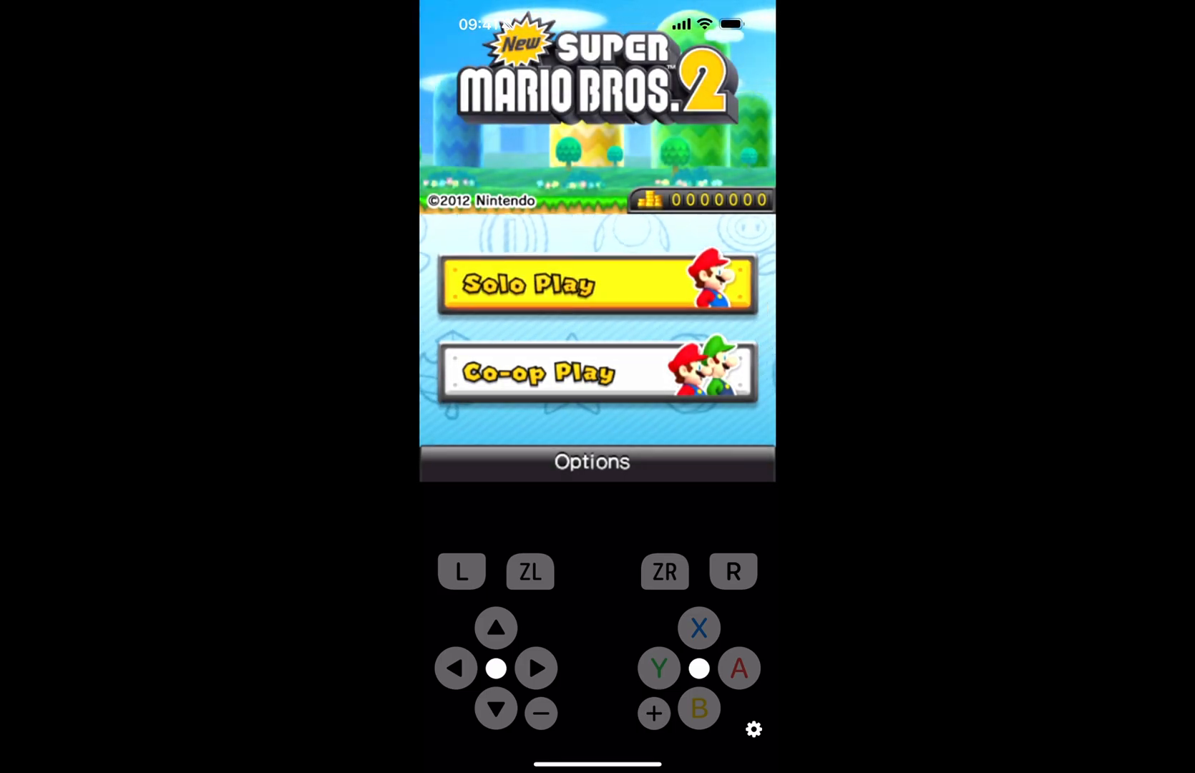
left_click(597, 284)
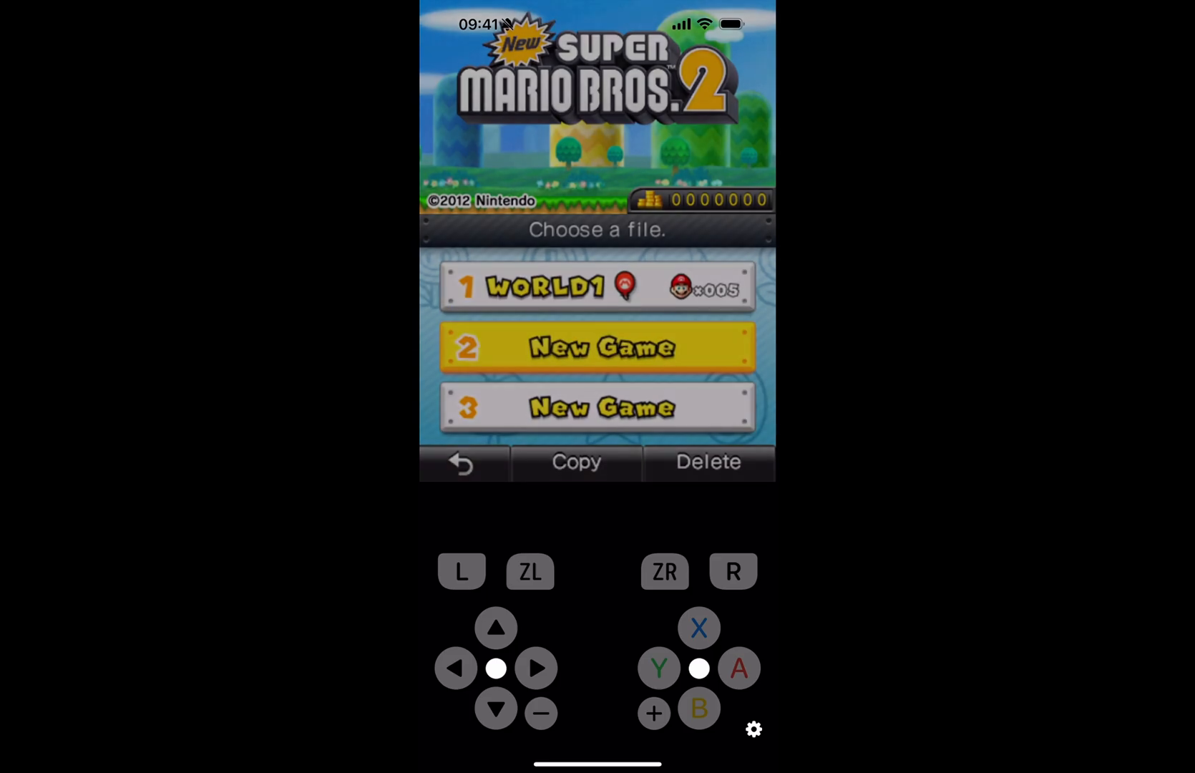
left_click(598, 286)
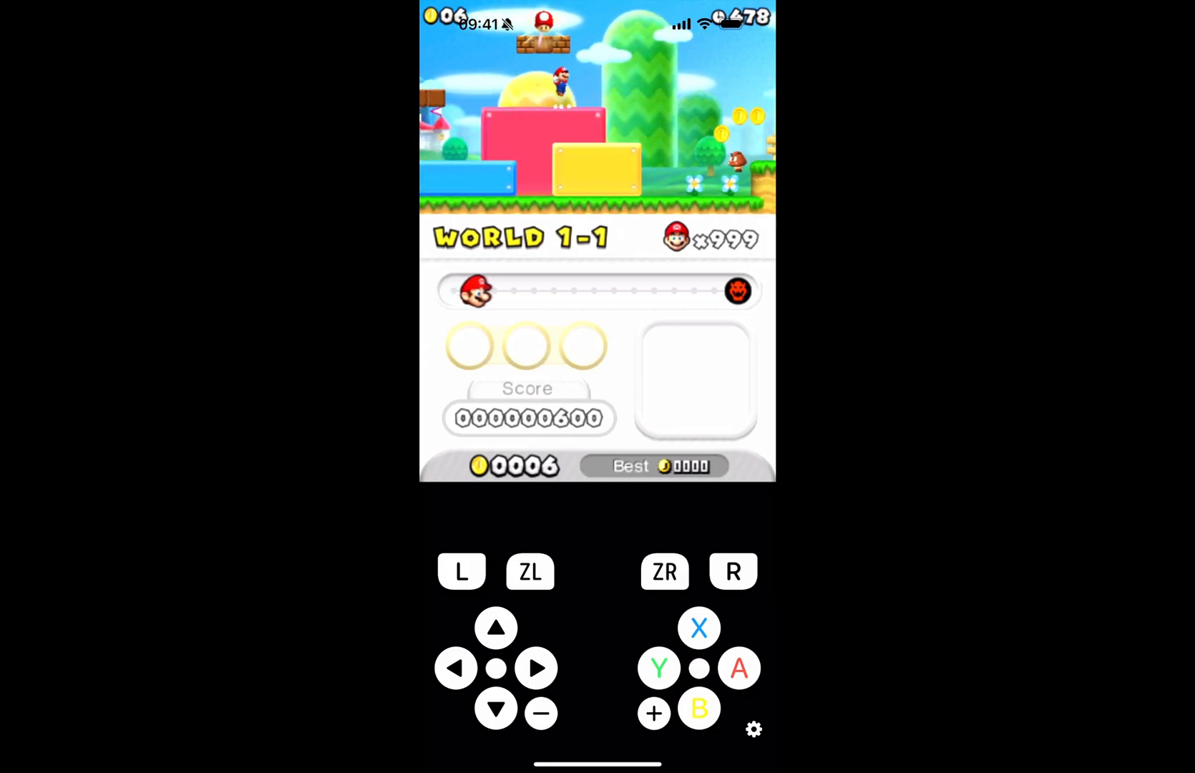
- Walk Mario with the on-screen D-pad while the lives counter reads x999
left_click(456, 667)
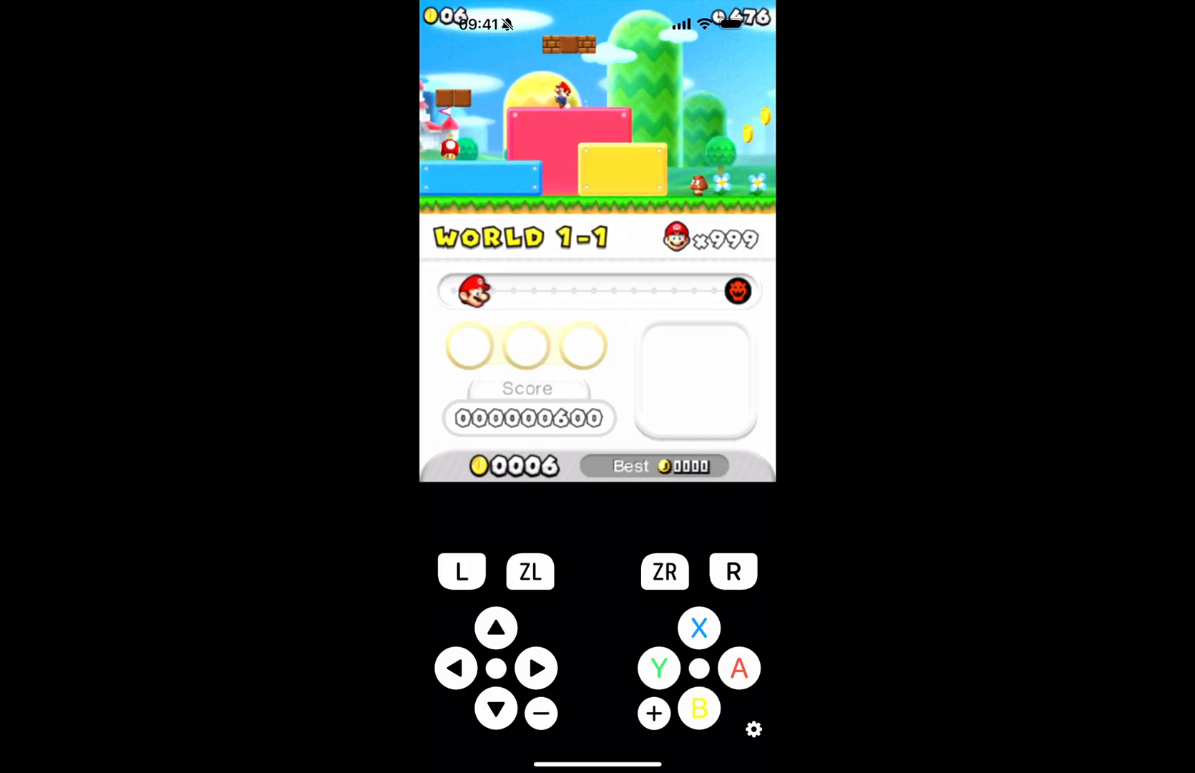
left_click(538, 668)
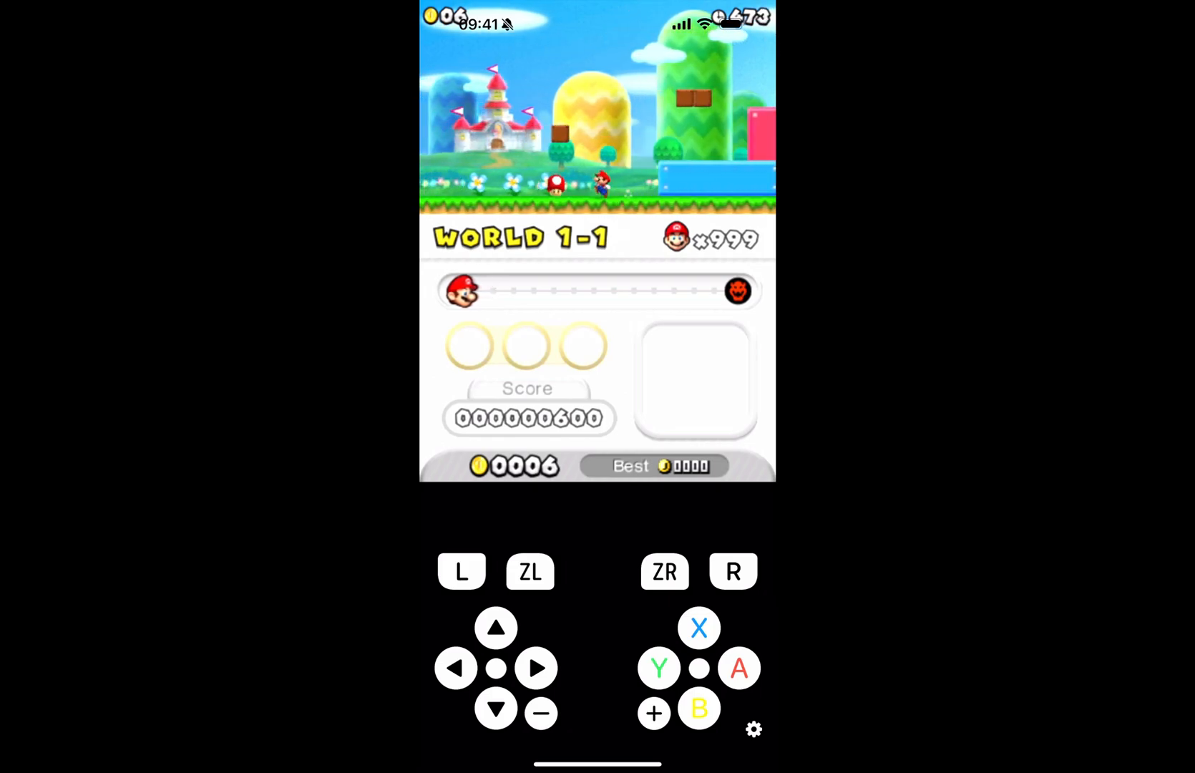